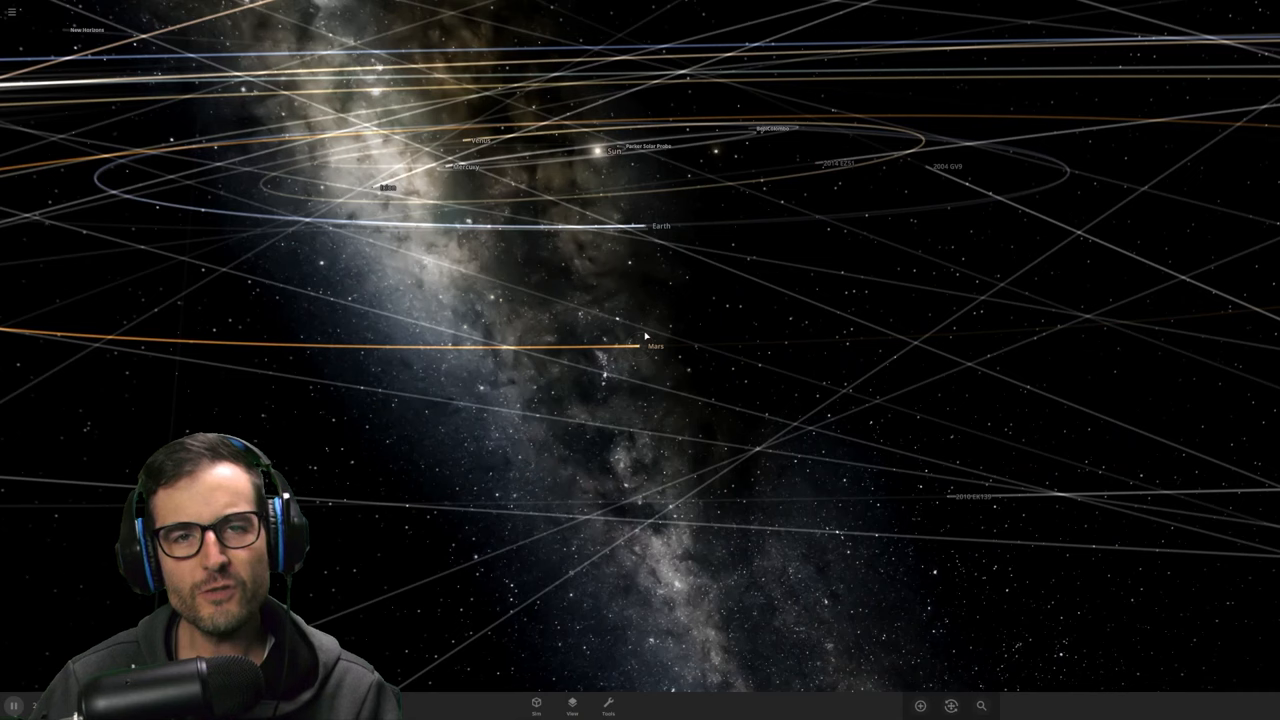
{"action": "mouse_move", "coordinate": [653, 260]}
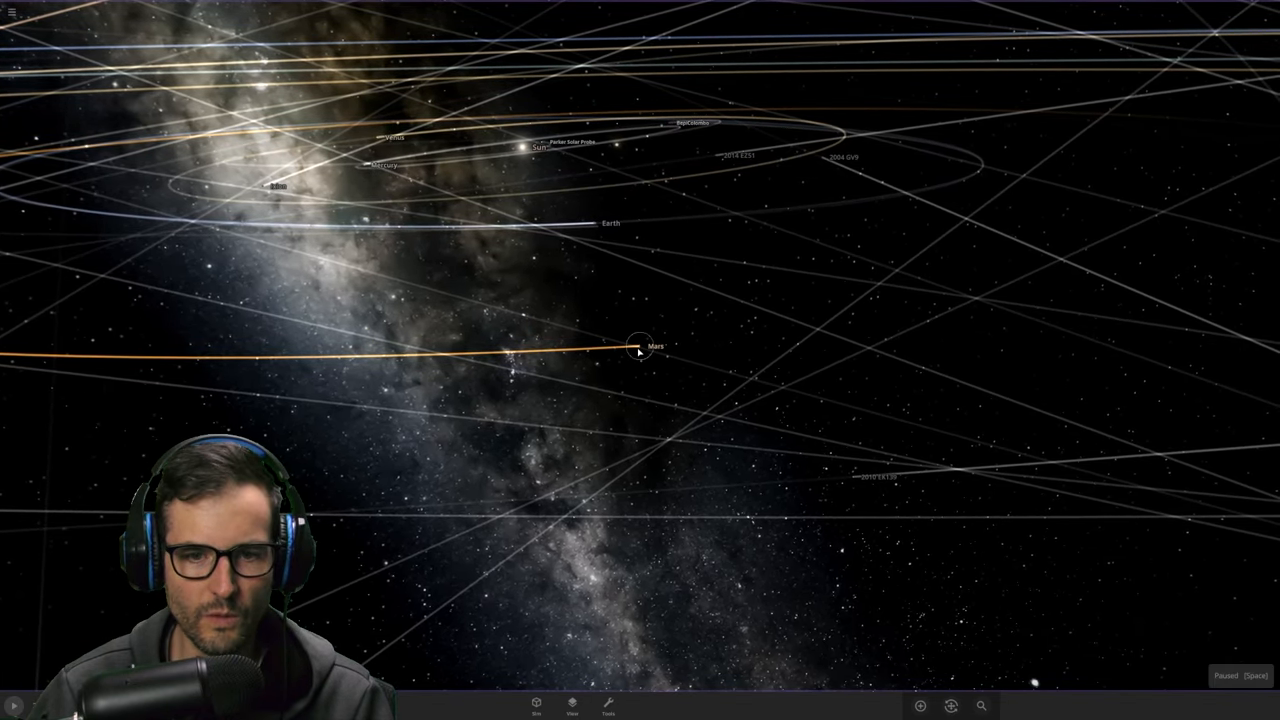
Step: Select Mars and replace it with Earth from its properties panel
{"action": "left_click", "coordinate": [640, 345]}
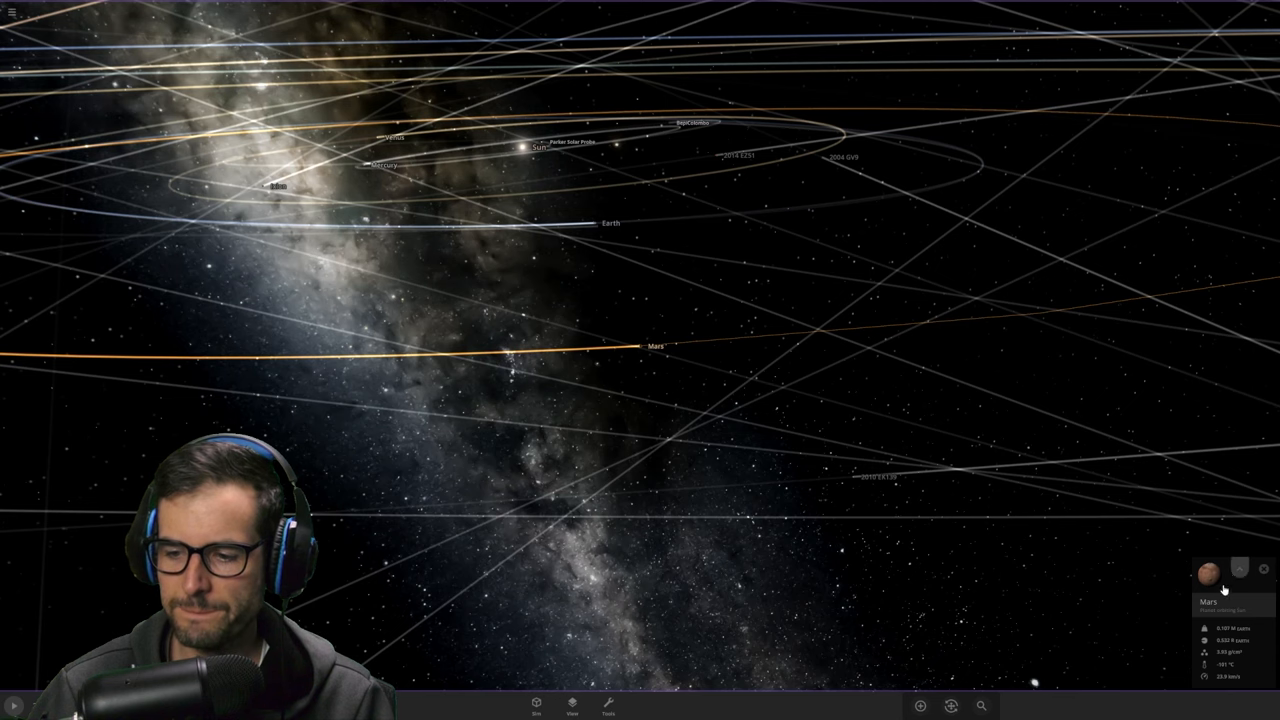
{"action": "left_click", "coordinate": [1240, 570]}
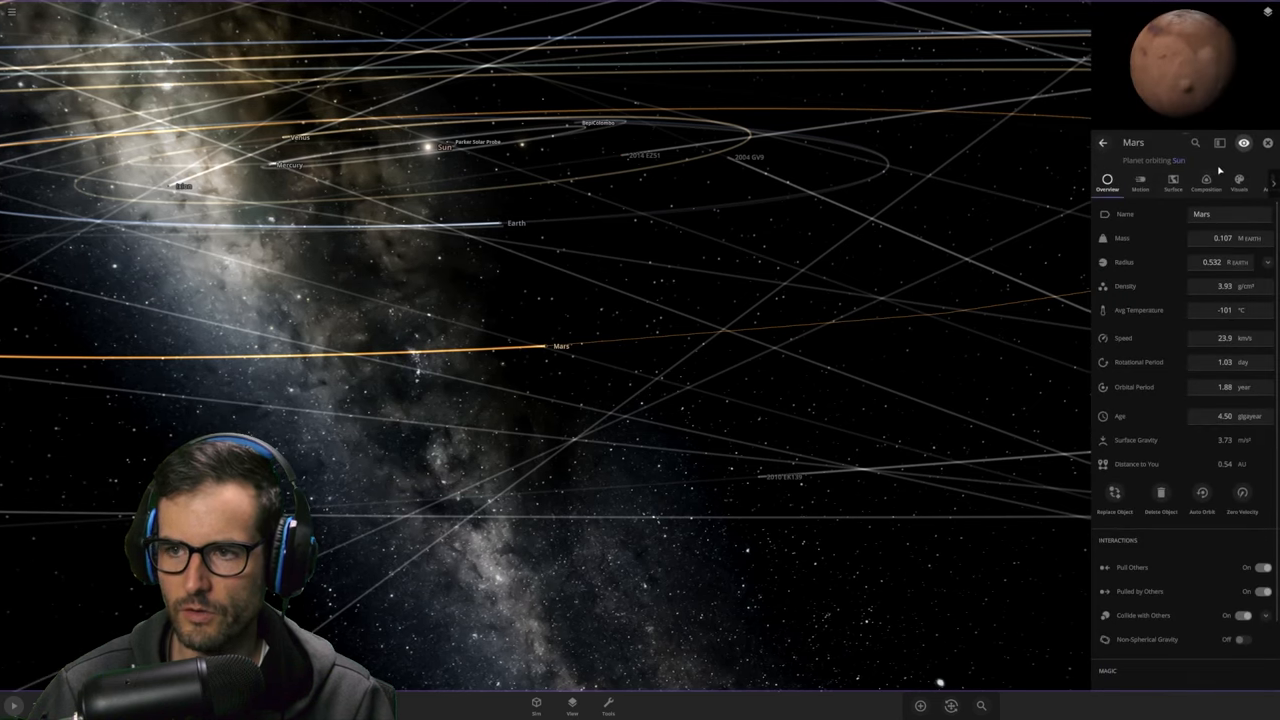
{"action": "left_click", "coordinate": [1114, 497]}
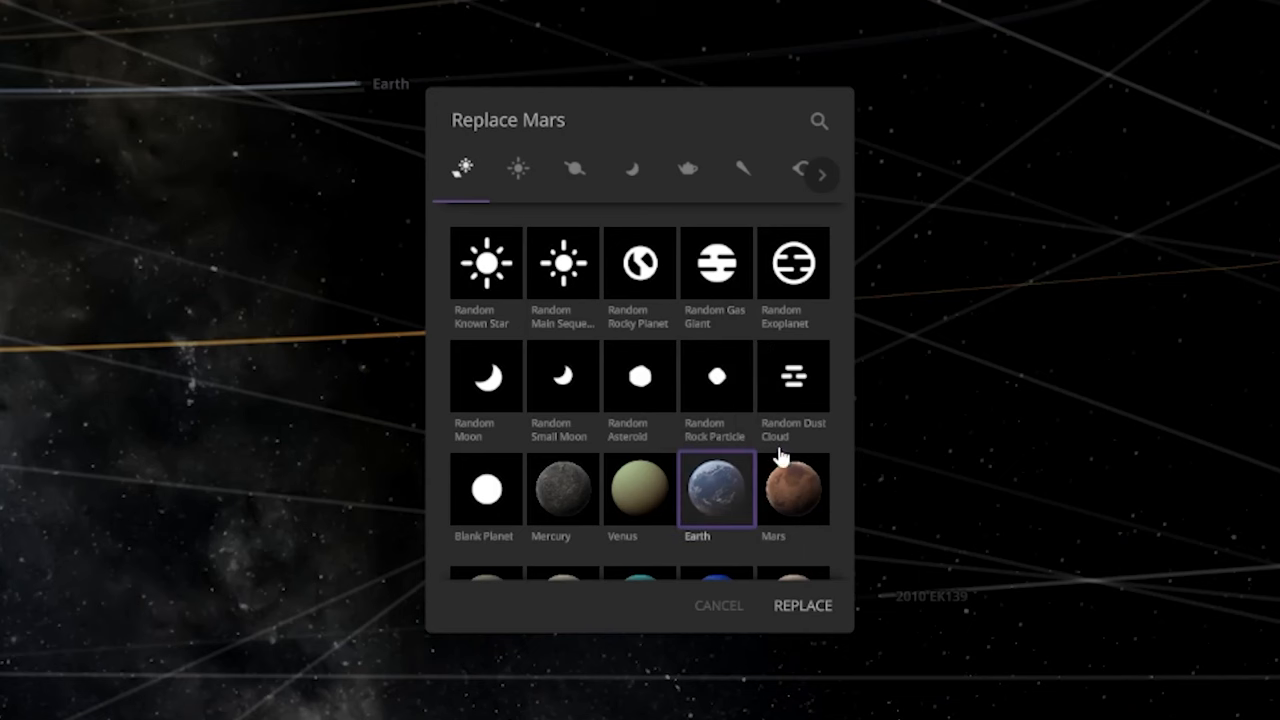
{"action": "left_click", "coordinate": [802, 605]}
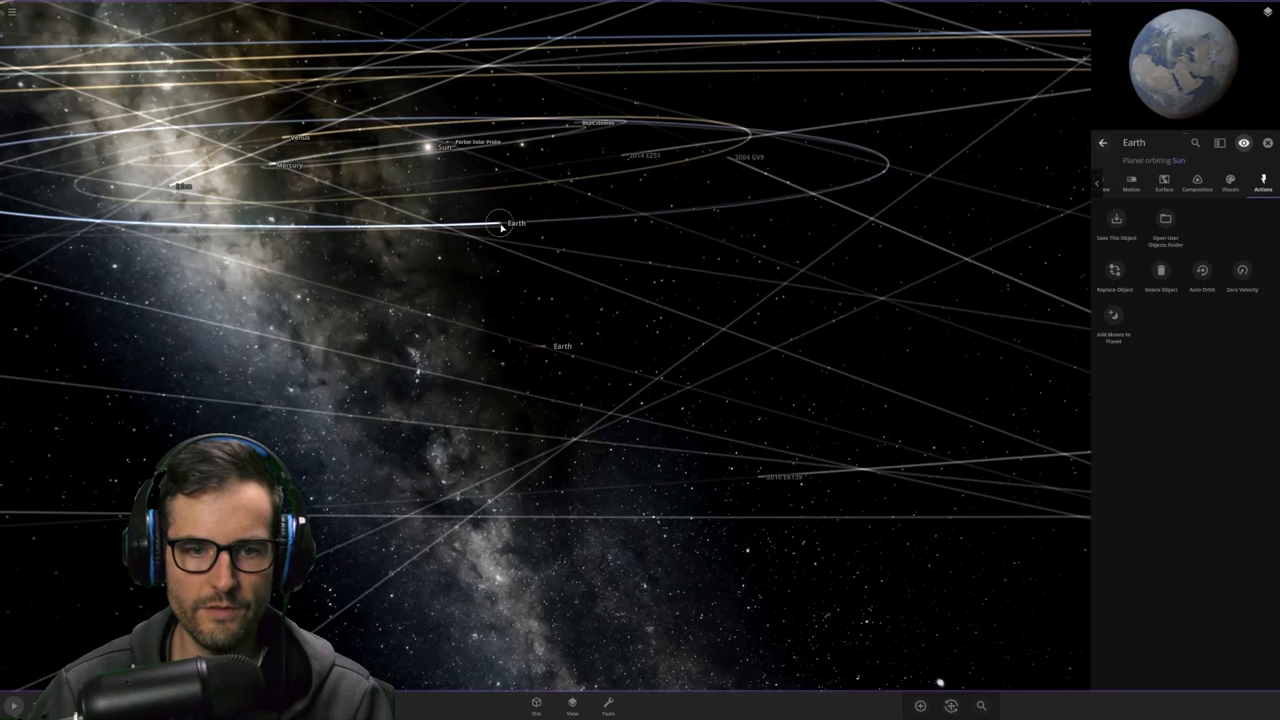
Step: Replace the original Earth with Mars via Replace Object
{"action": "left_click", "coordinate": [1114, 270]}
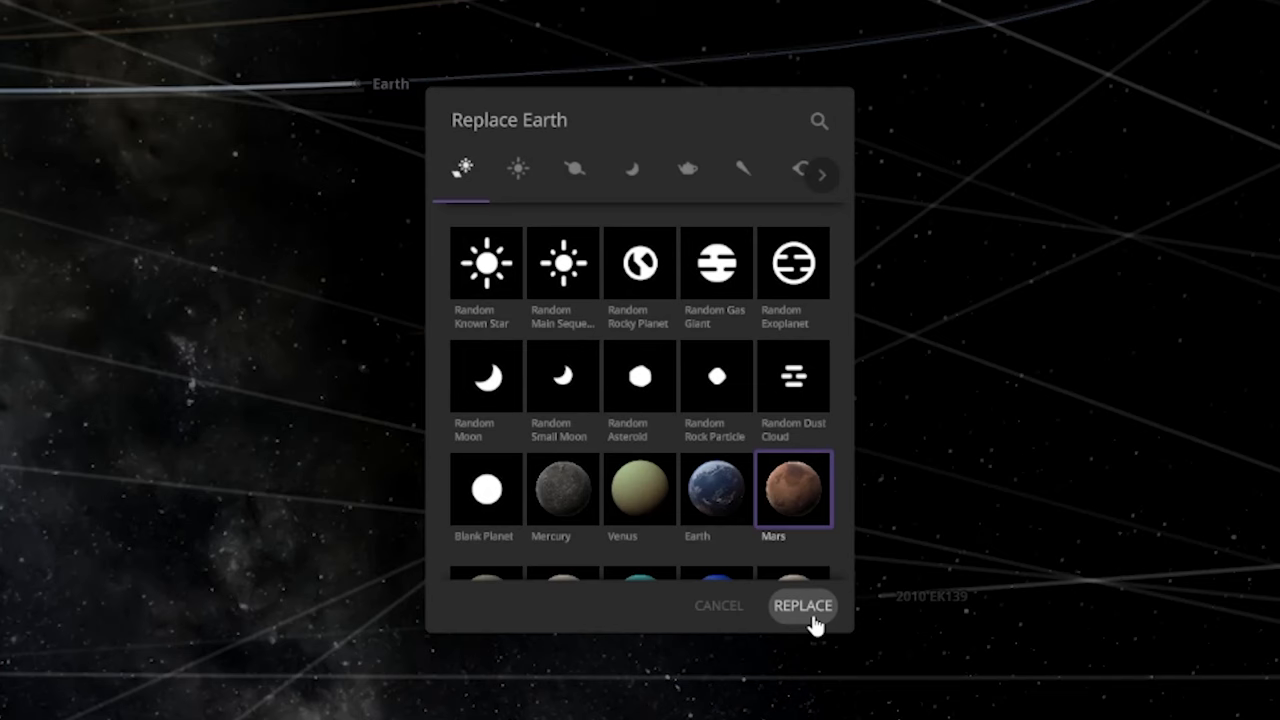
{"action": "left_click", "coordinate": [802, 606]}
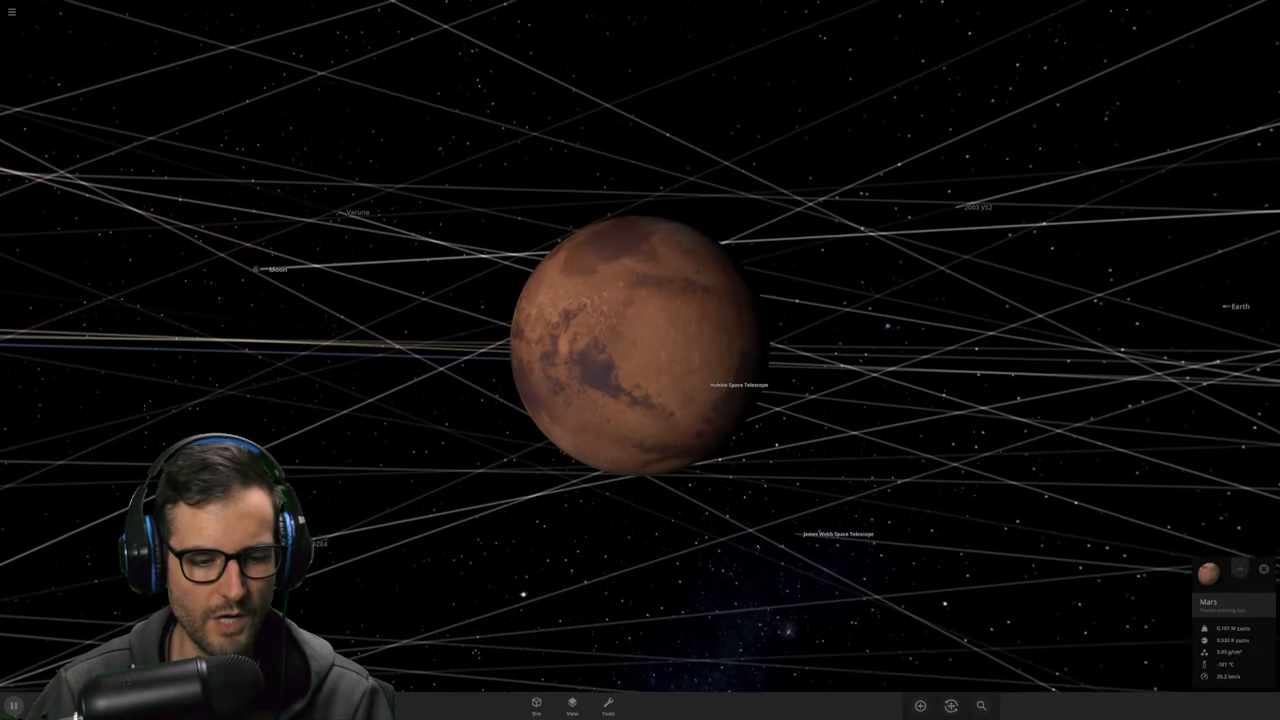
{"action": "scroll", "scroll_direction": "down", "scroll_amount": 3}
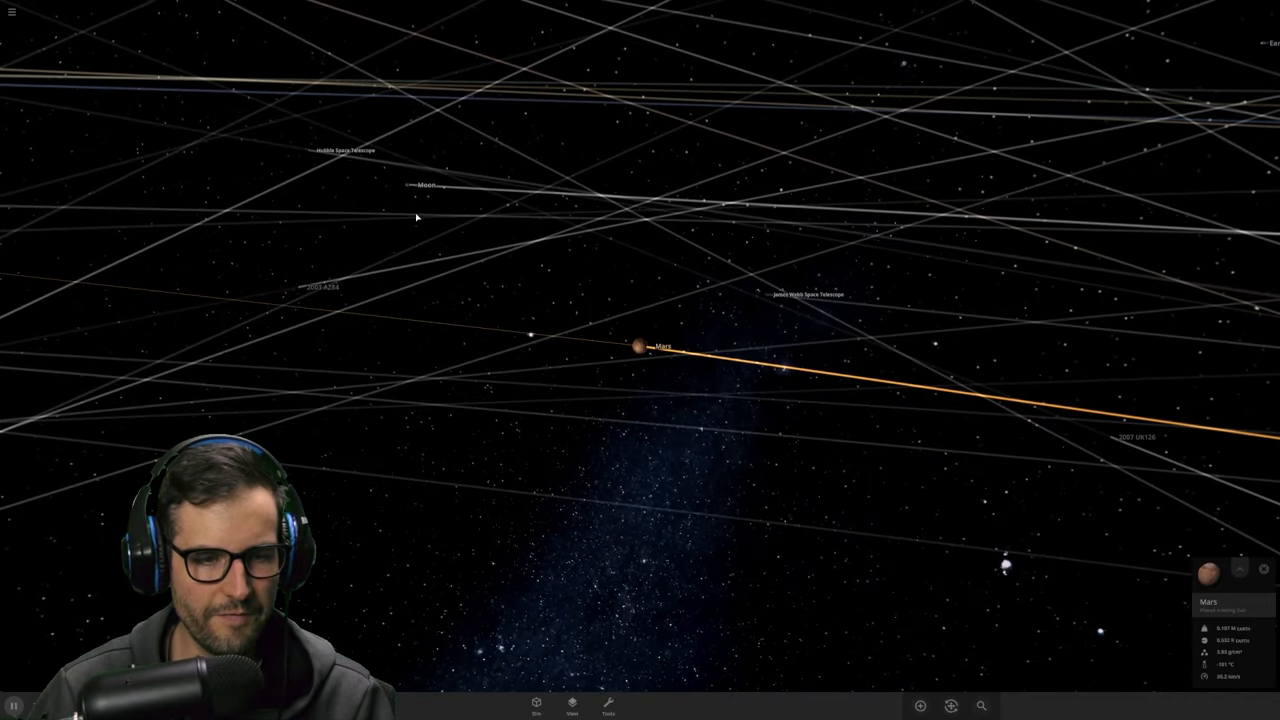
{"action": "left_click", "coordinate": [403, 189]}
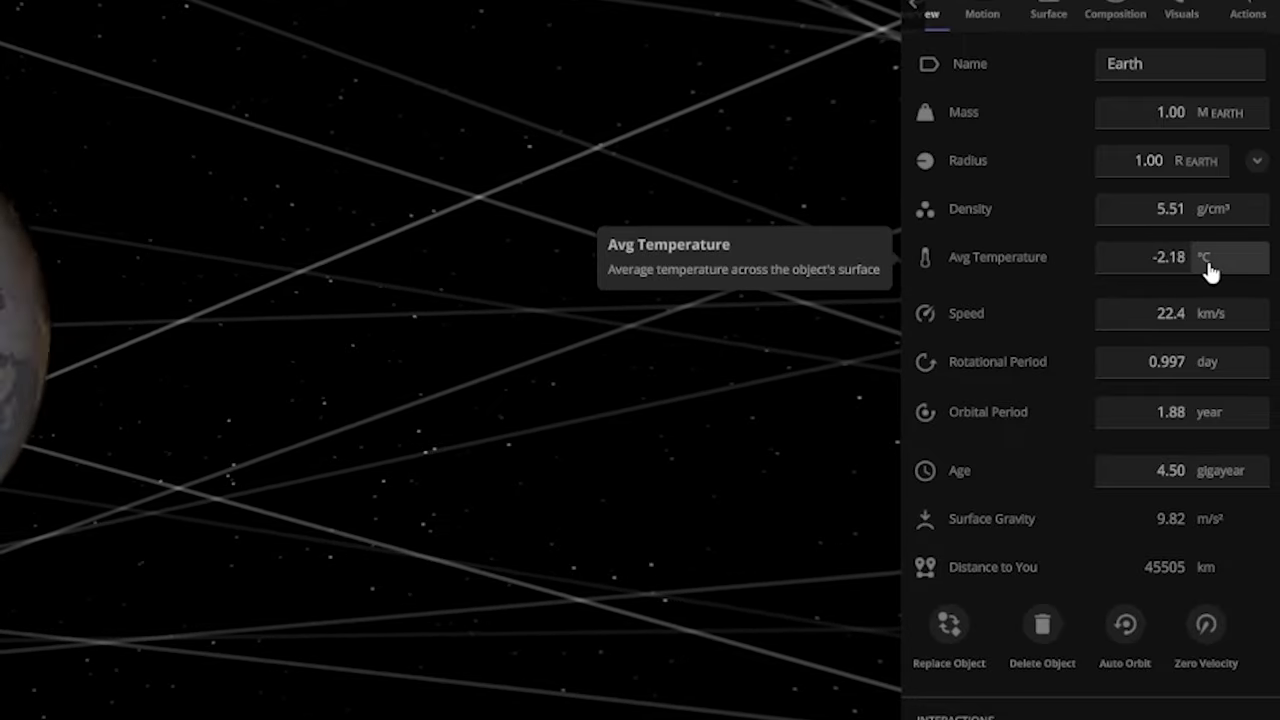
{"action": "mouse_move", "coordinate": [655, 195]}
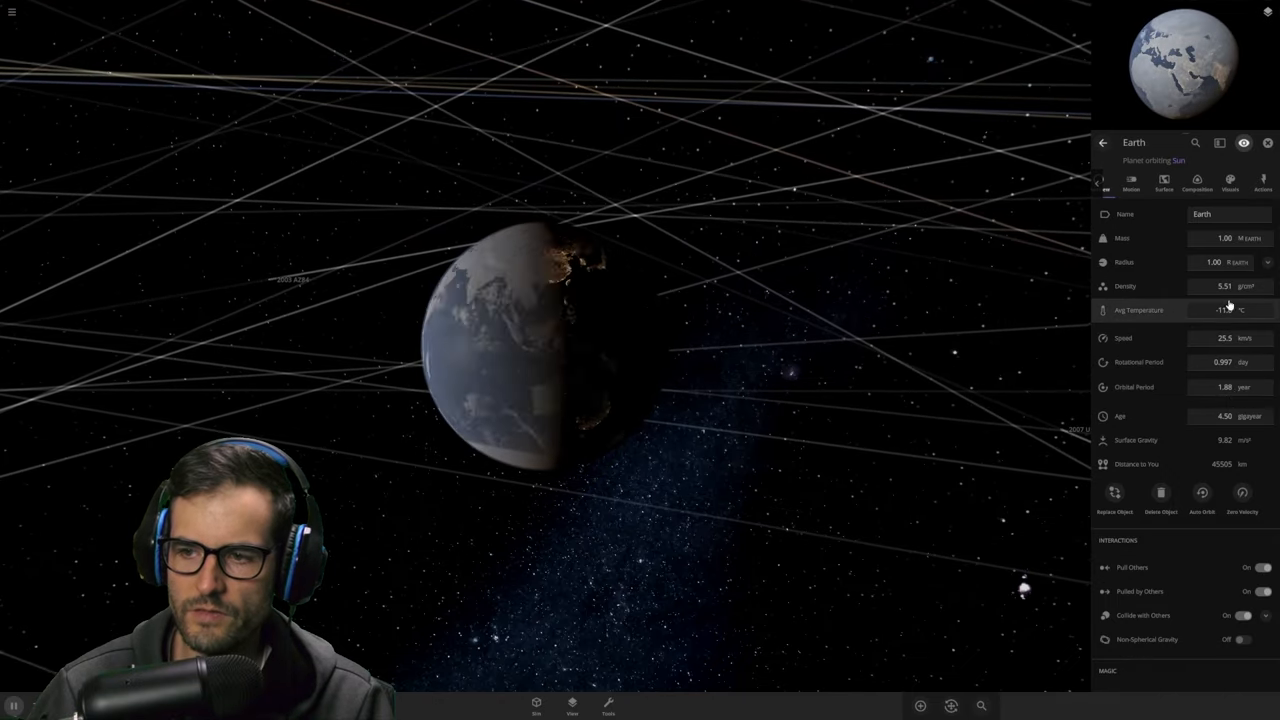
{"action": "mouse_move", "coordinate": [1225, 310]}
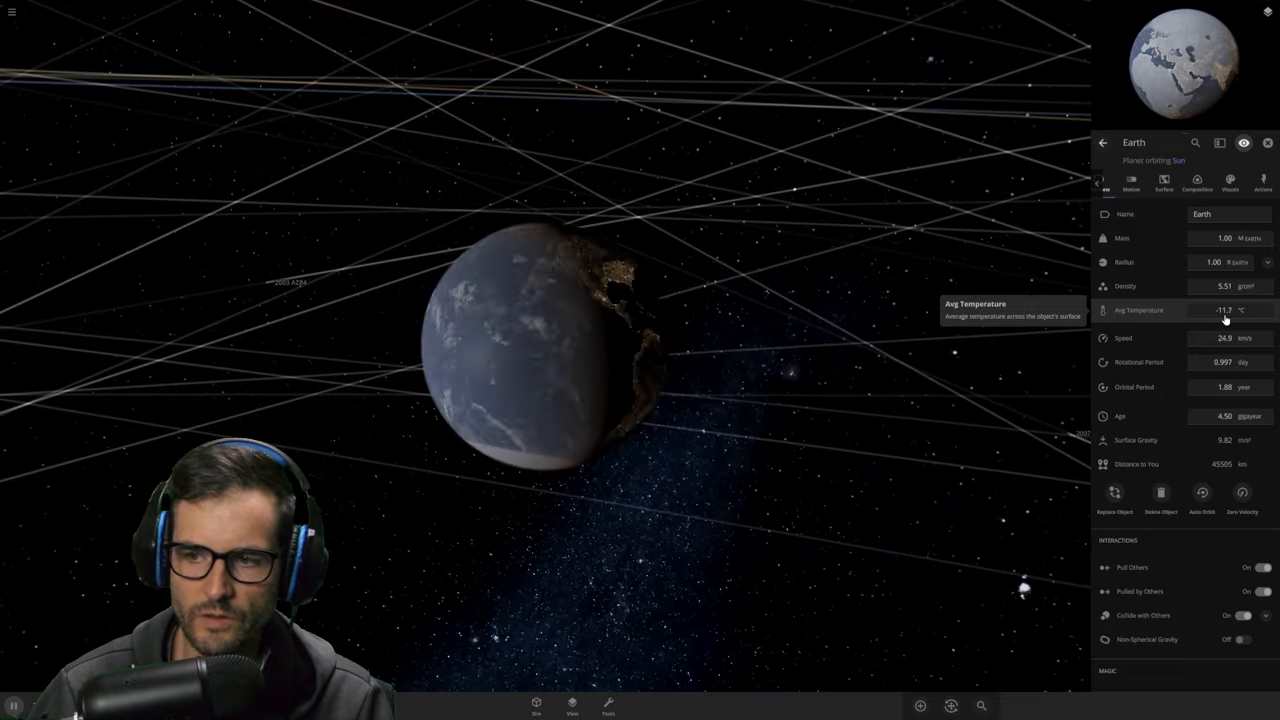
Step: Scroll the relocated Earth's Overview properties to its -11.7 °C average temperature
{"action": "scroll", "scroll_direction": "down", "scroll_amount": 3}
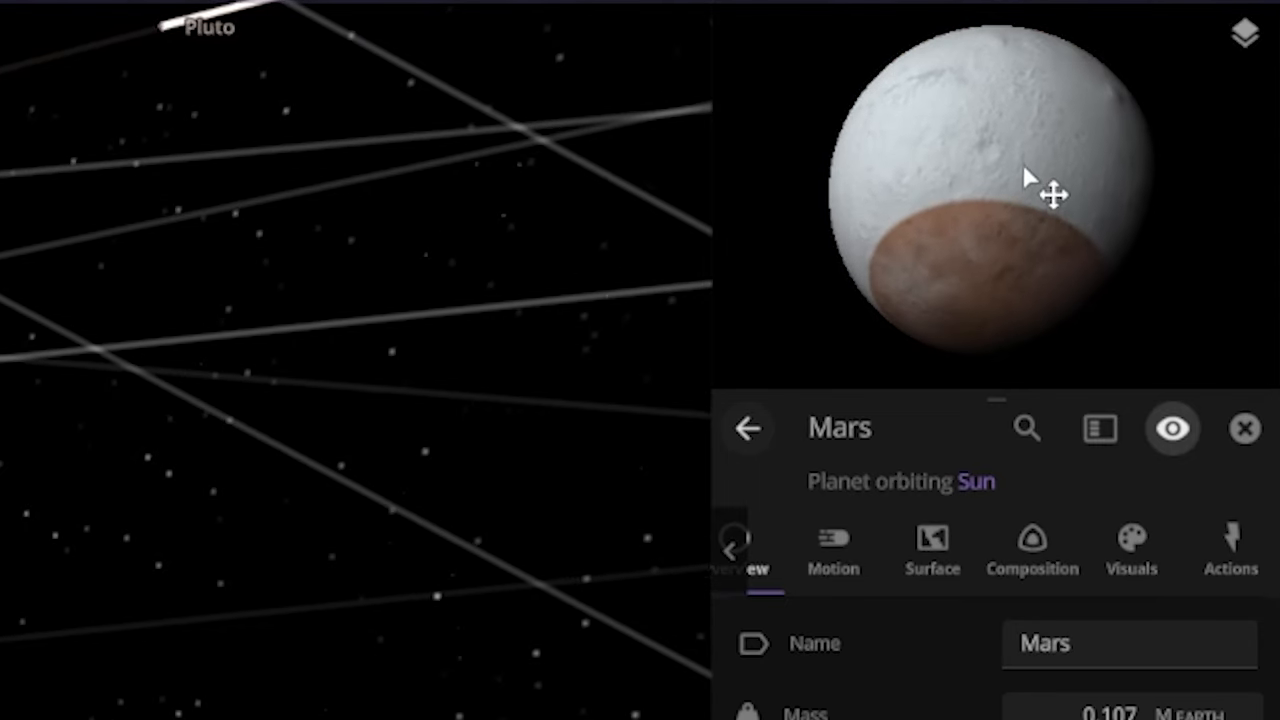
Step: Rotate the Mars preview globe to inspect its ice cover, then open Composition
{"action": "left_click_drag", "start_coordinate": [1050, 190], "coordinate": [860, 210]}
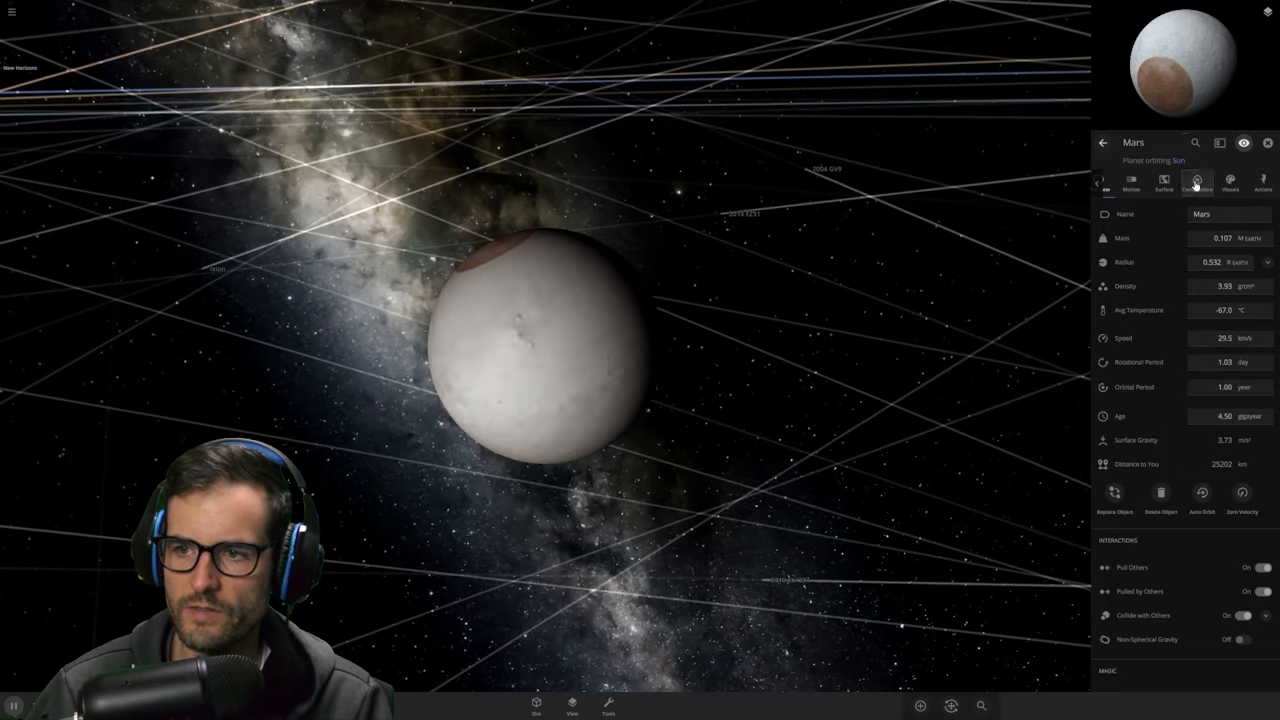
{"action": "left_click", "coordinate": [1197, 182]}
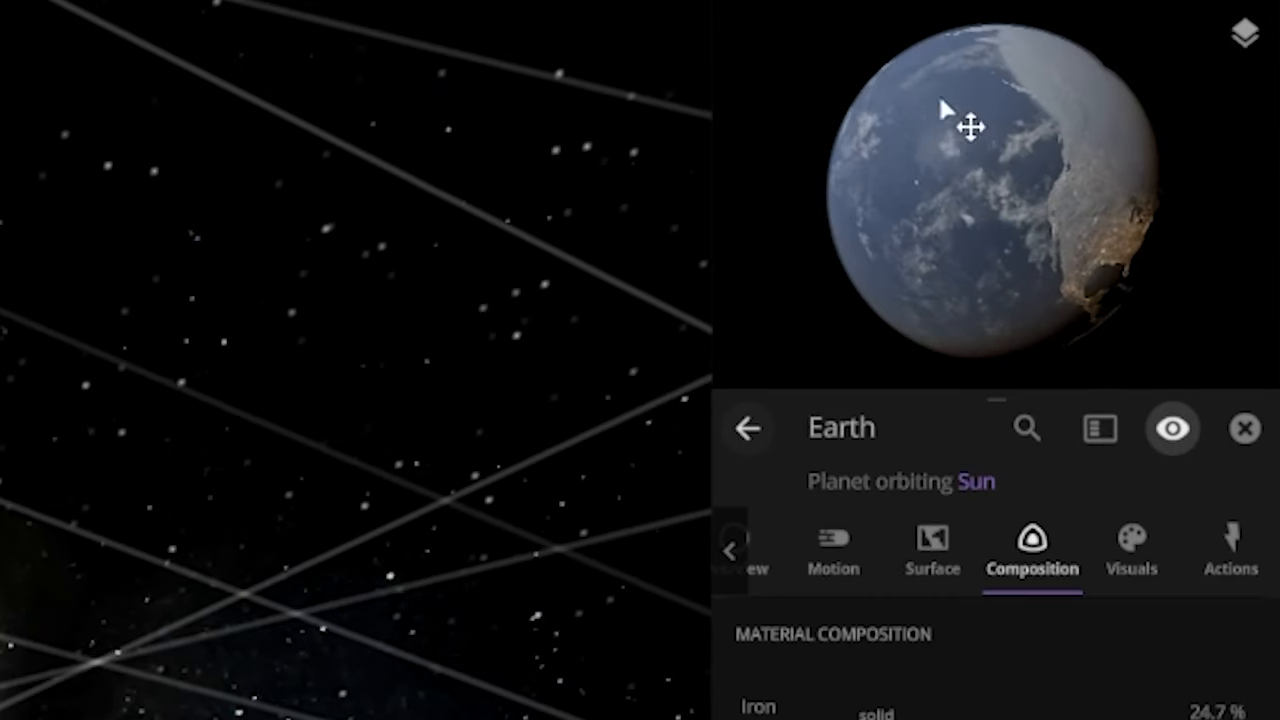
Step: Rotate Earth's globe, read 87.8% similarity and 90.1% life likelihood, then return to Overview
{"action": "left_click_drag", "start_coordinate": [948, 108], "coordinate": [1118, 370]}
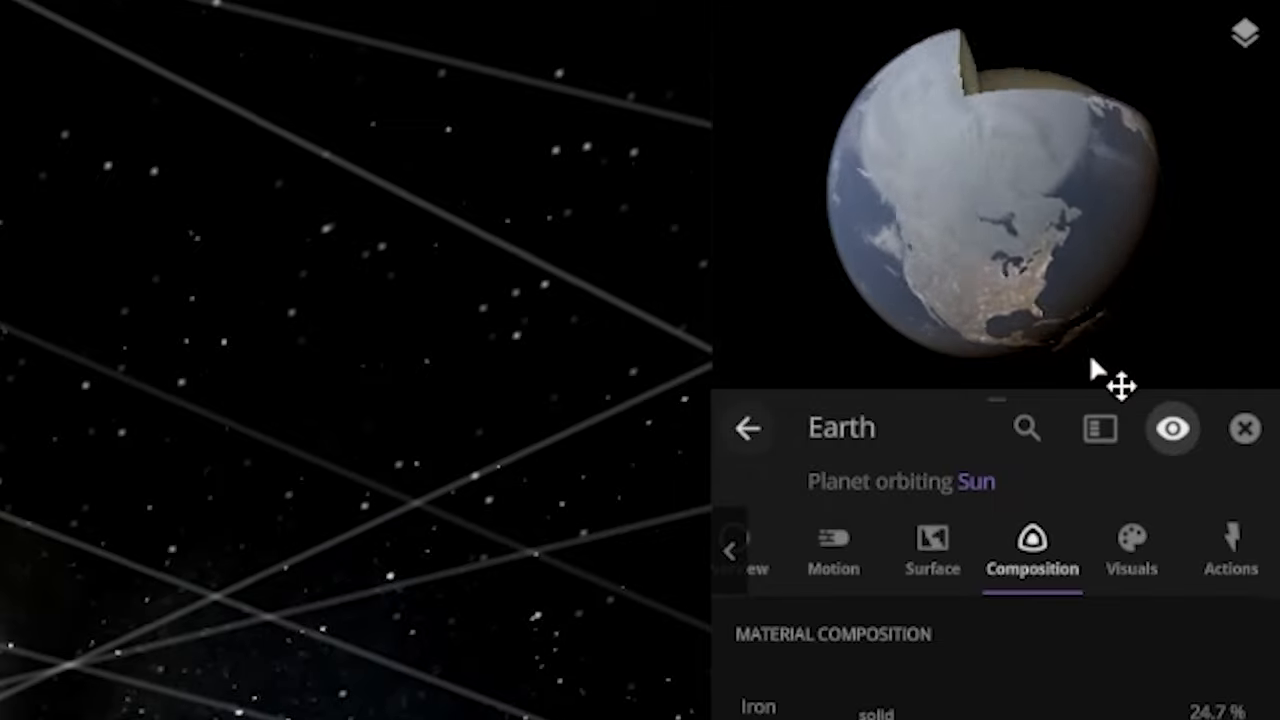
{"action": "left_click_drag", "start_coordinate": [1120, 380], "coordinate": [890, 60]}
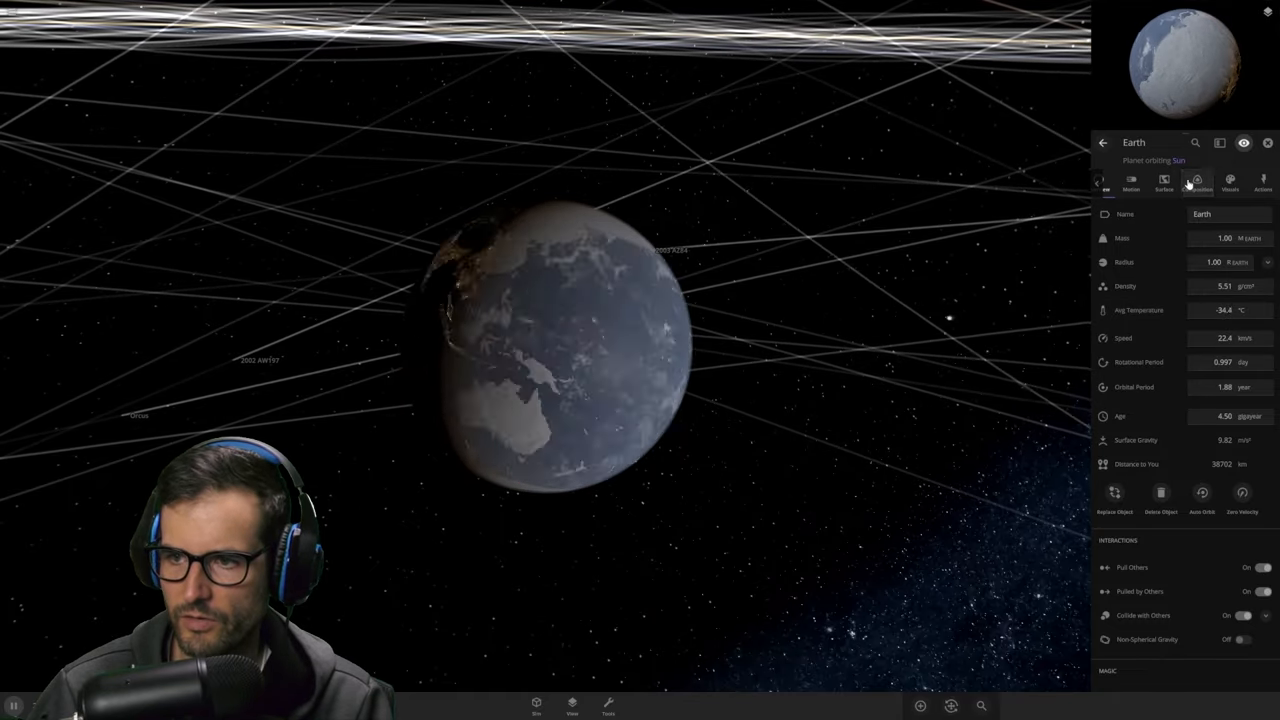
{"action": "scroll", "scroll_direction": "down", "scroll_amount": 3}
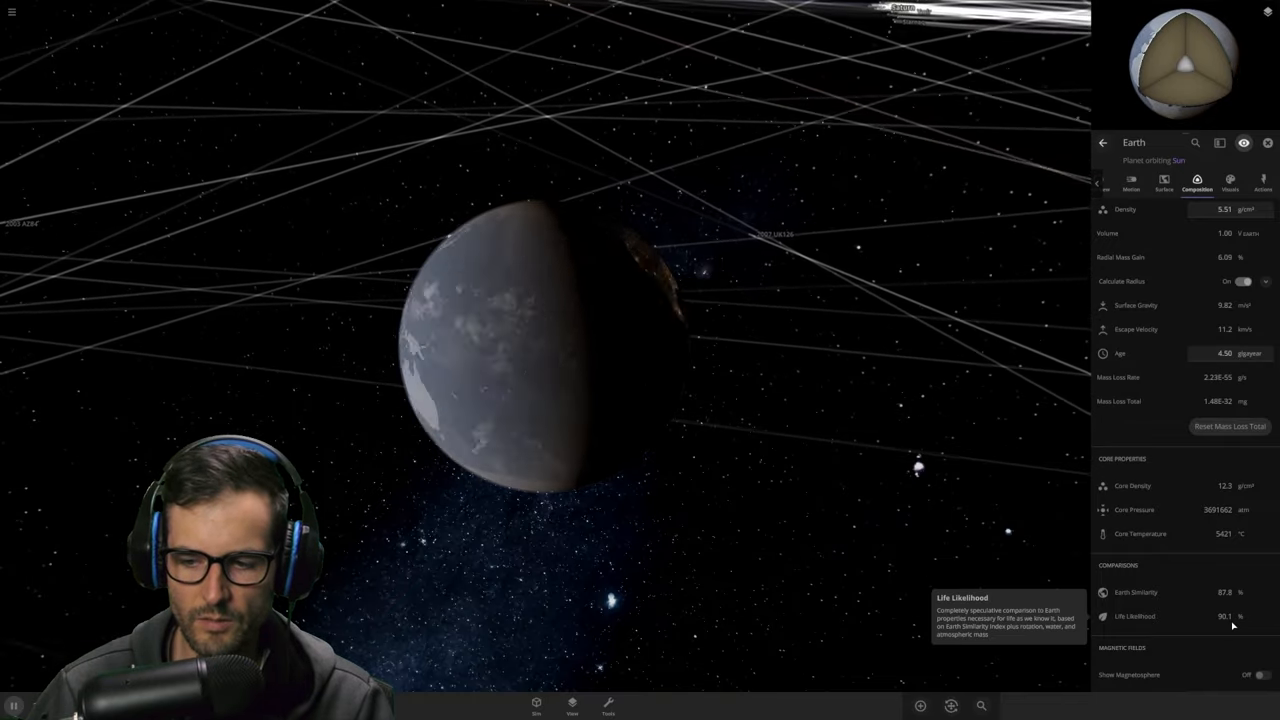
{"action": "left_click", "coordinate": [1131, 182]}
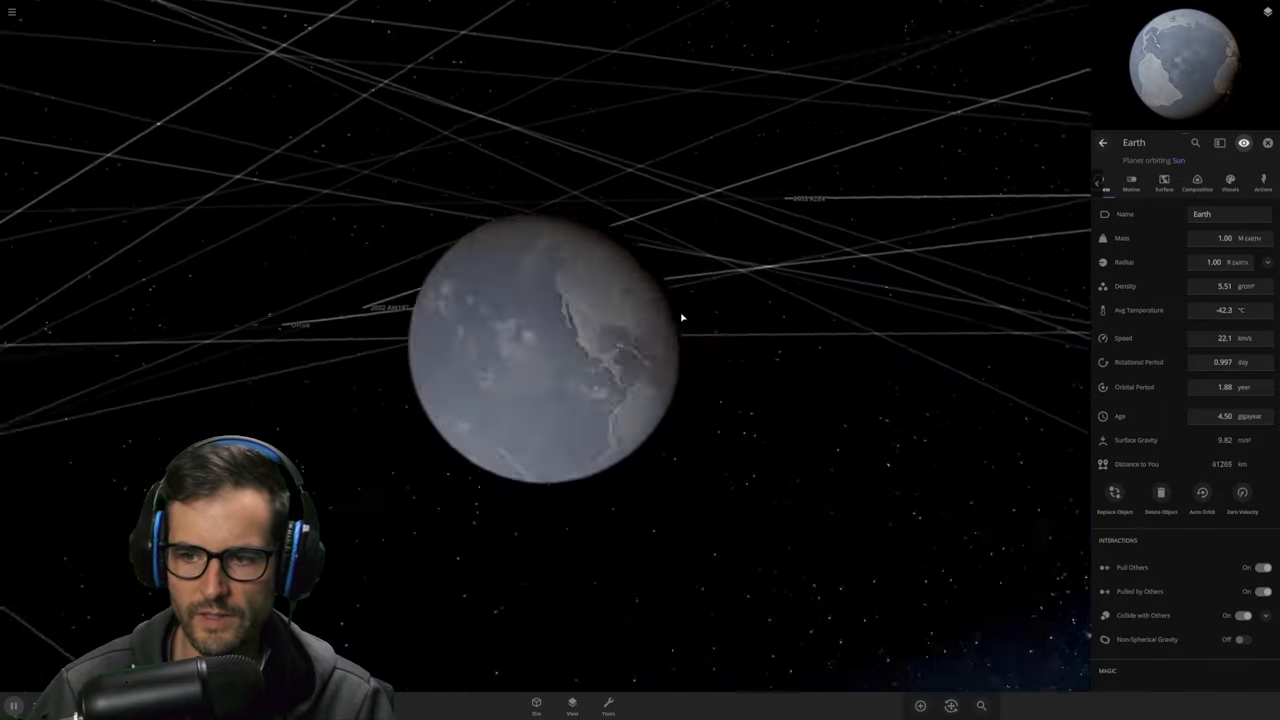
Step: Open Mars's Composition tab and compare it against Earth's property tabs
{"action": "scroll", "scroll_direction": "down", "scroll_amount": 3}
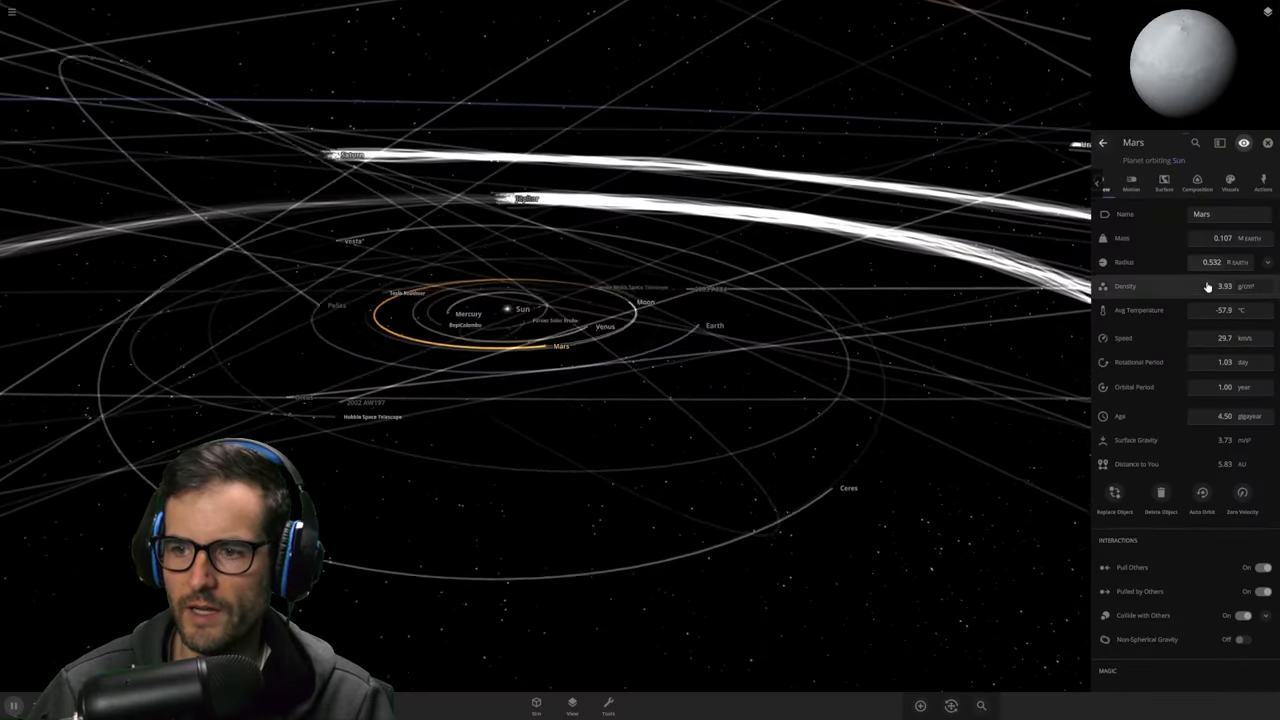
{"action": "left_click_drag", "start_coordinate": [520, 310], "coordinate": [590, 350]}
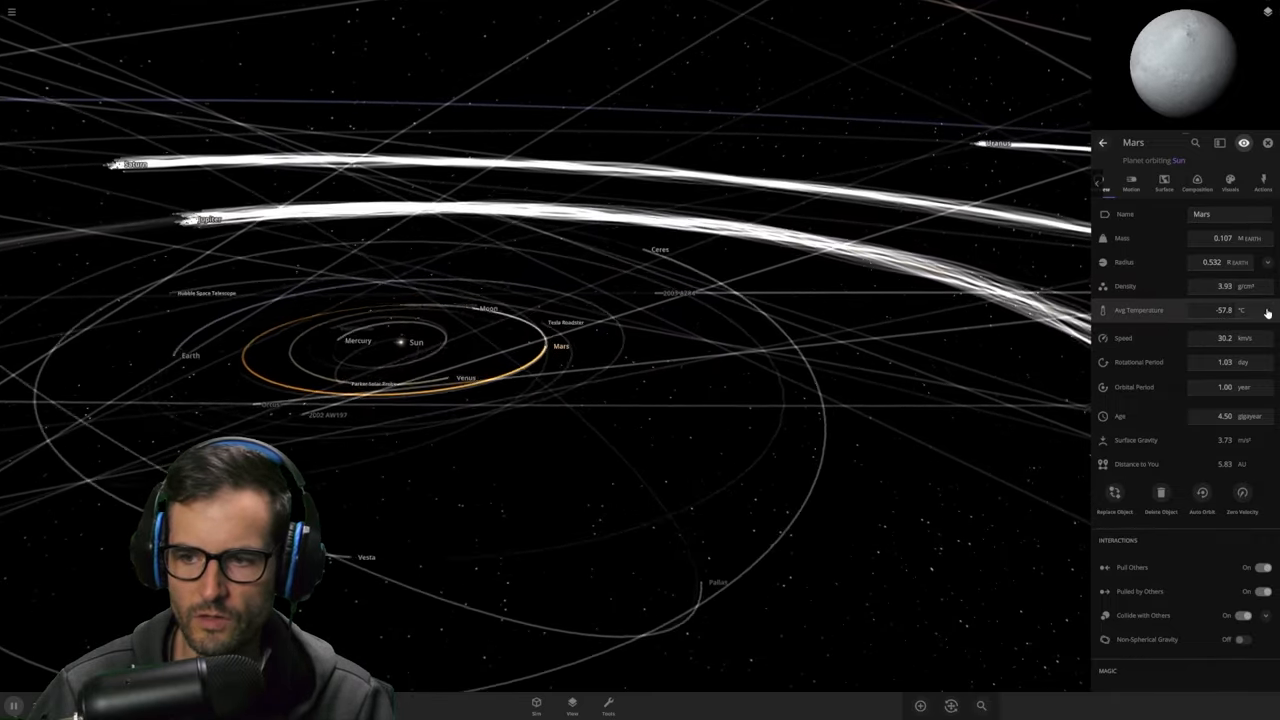
{"action": "left_click", "coordinate": [1197, 183]}
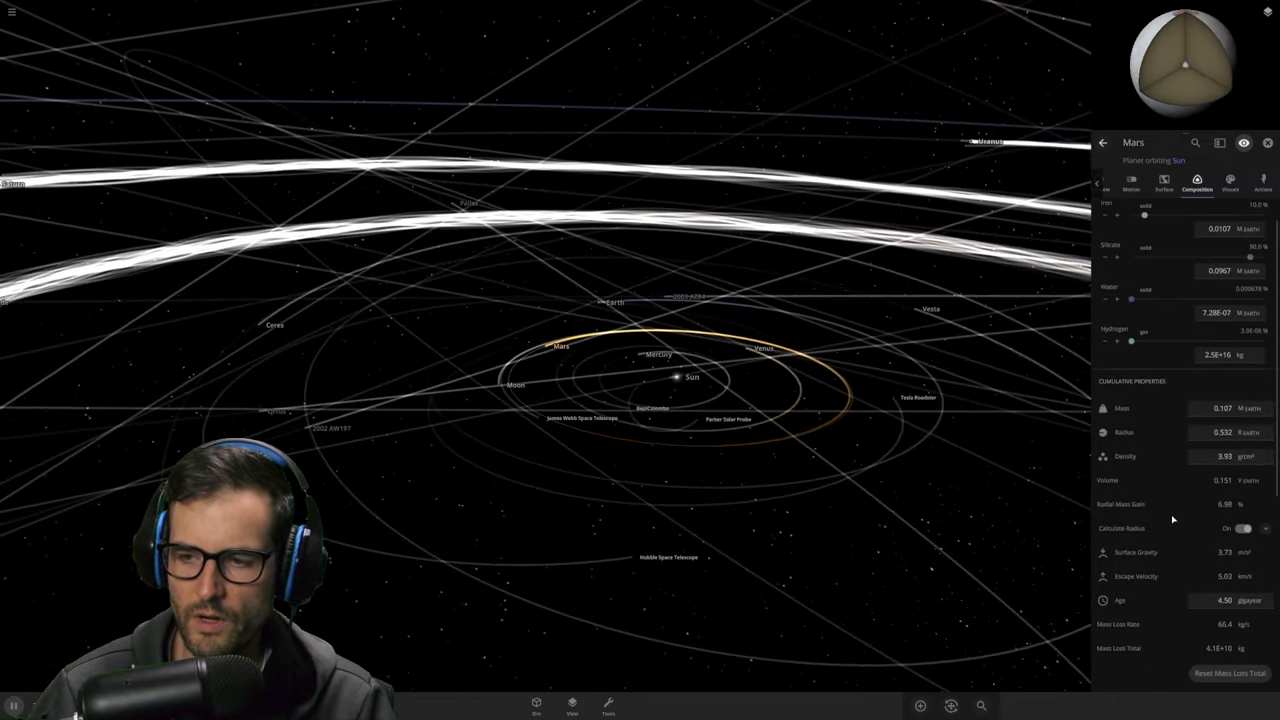
{"action": "left_click", "coordinate": [1164, 182]}
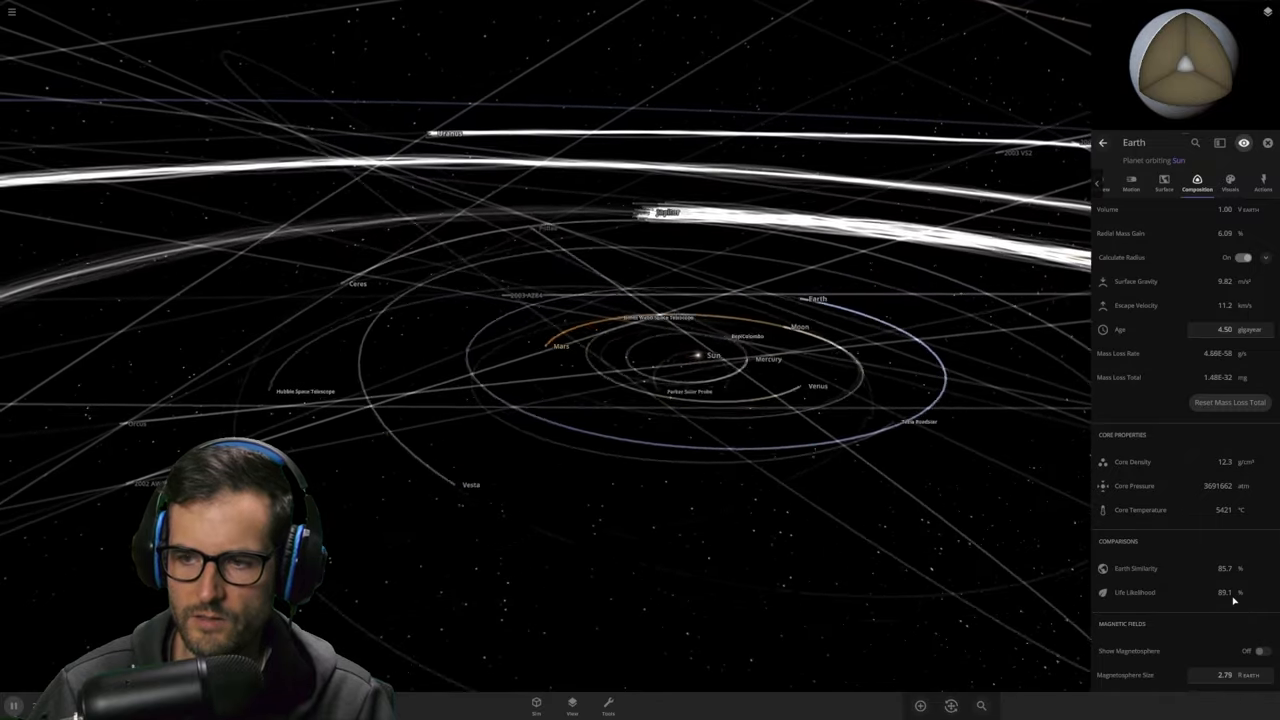
{"action": "left_click", "coordinate": [1131, 184]}
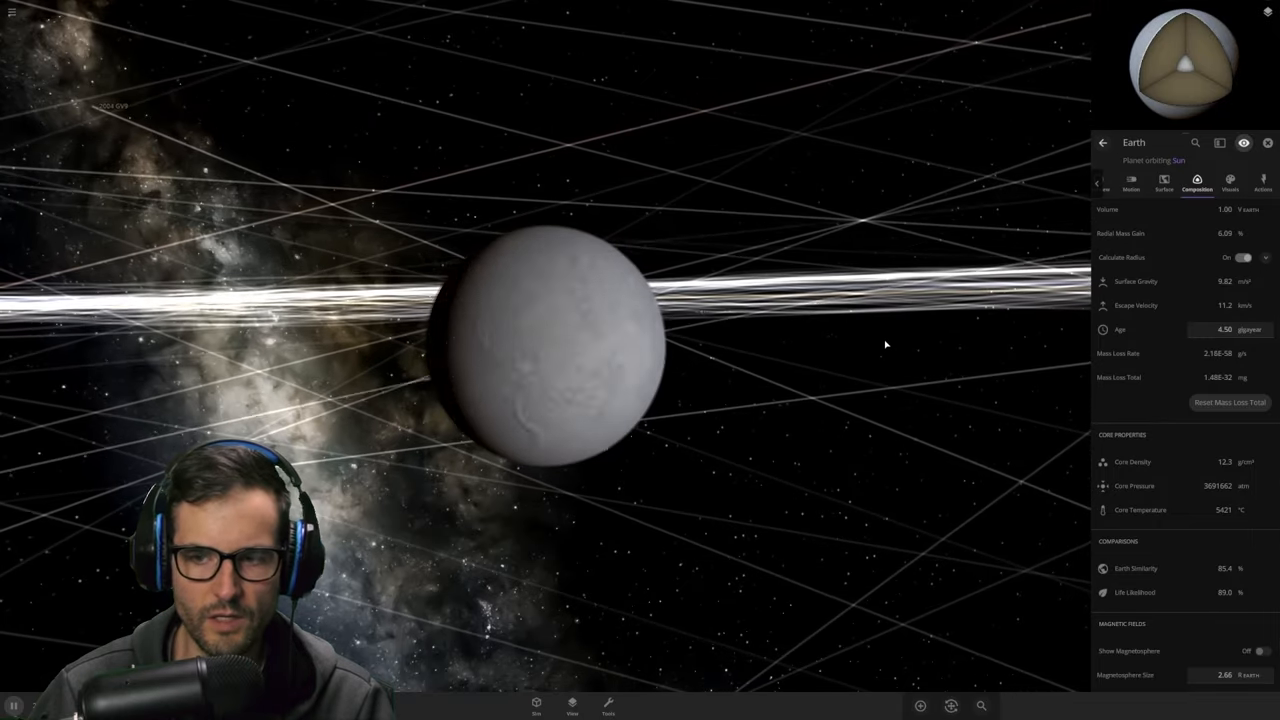
{"action": "key", "text": "space"}
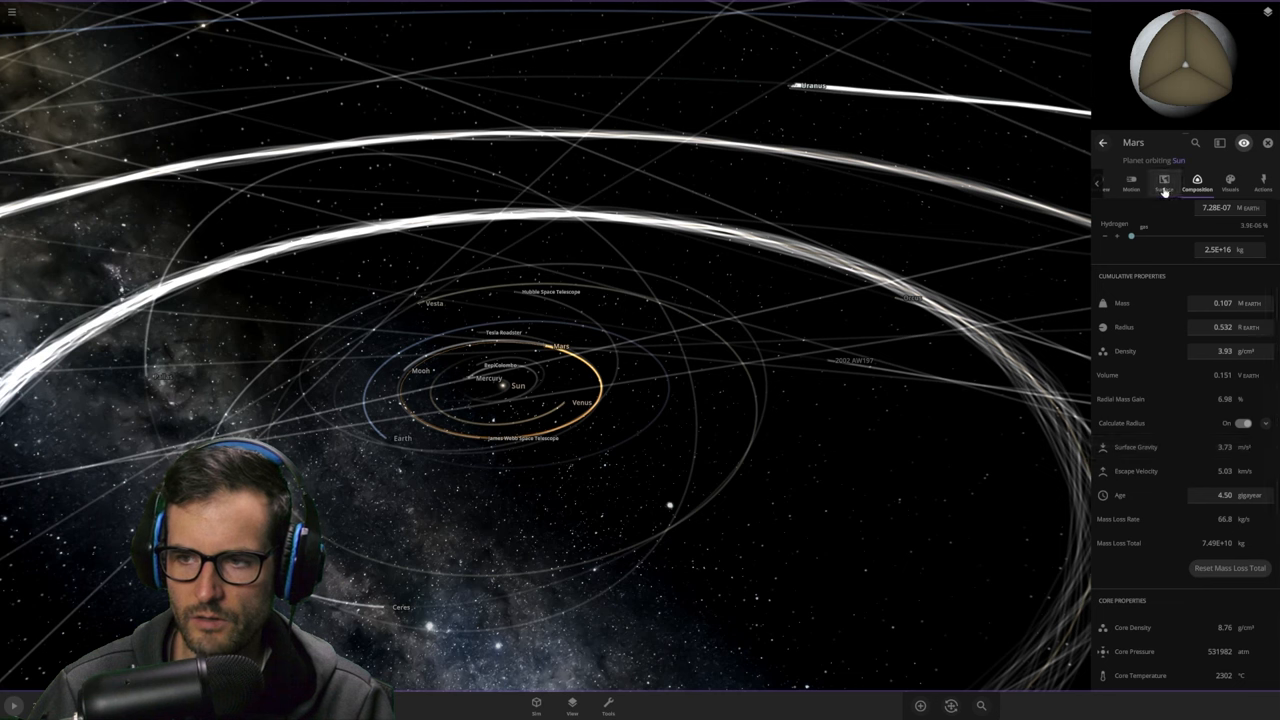
Step: Read Earth's 89.2% life likelihood under Comparisons, then bring up Mars at 0.0%
{"action": "left_click", "coordinate": [1163, 182]}
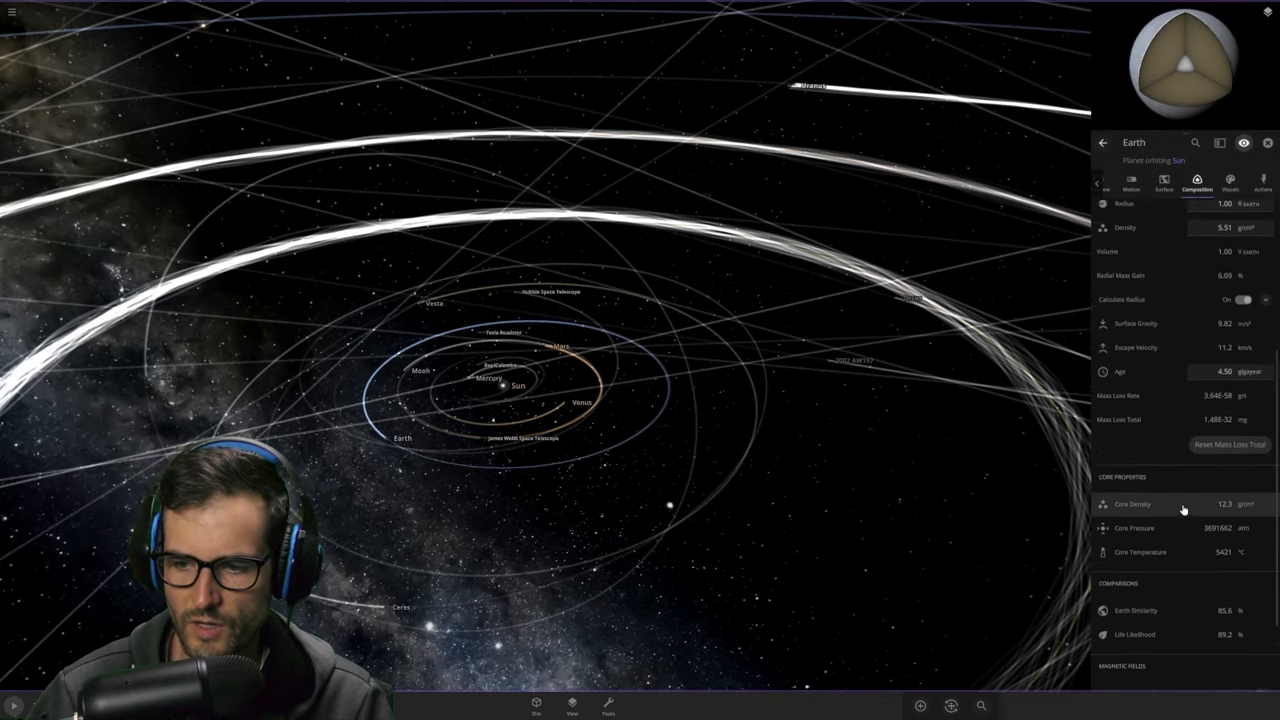
{"action": "scroll", "scroll_direction": "down", "scroll_amount": 3}
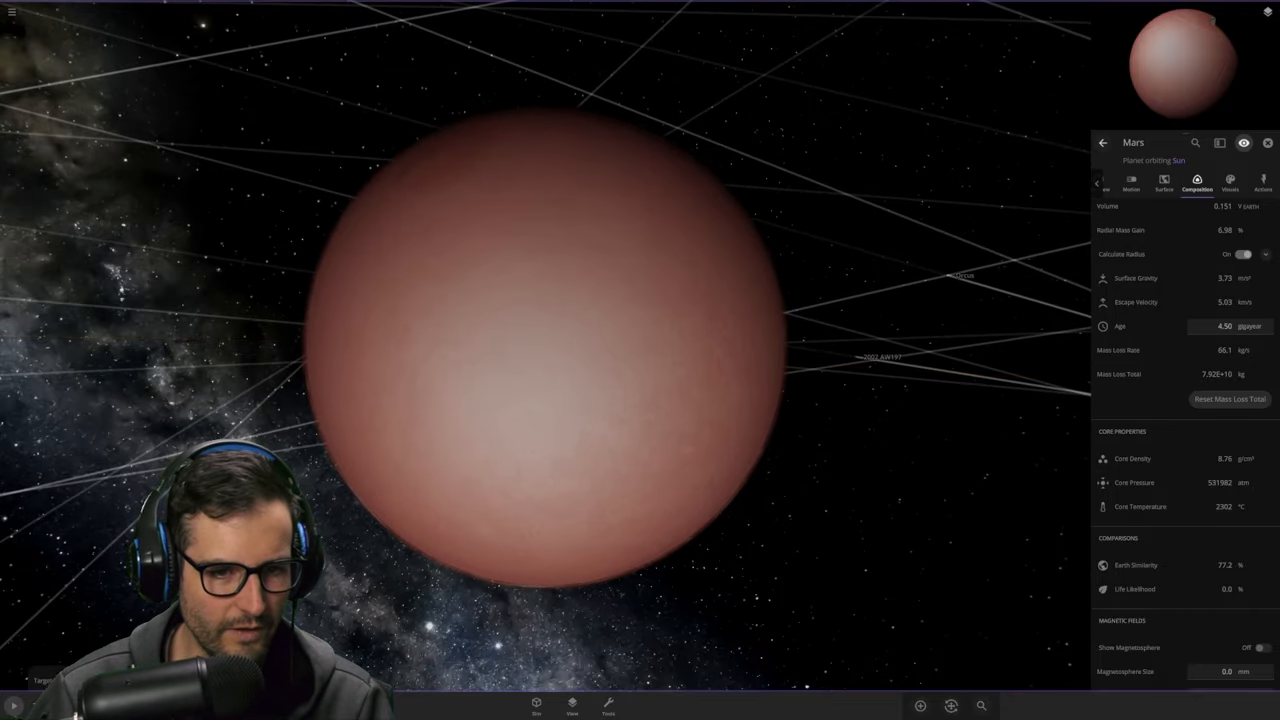
Step: Close Mars's properties and zoom out to the inner solar system
{"action": "key", "text": "space"}
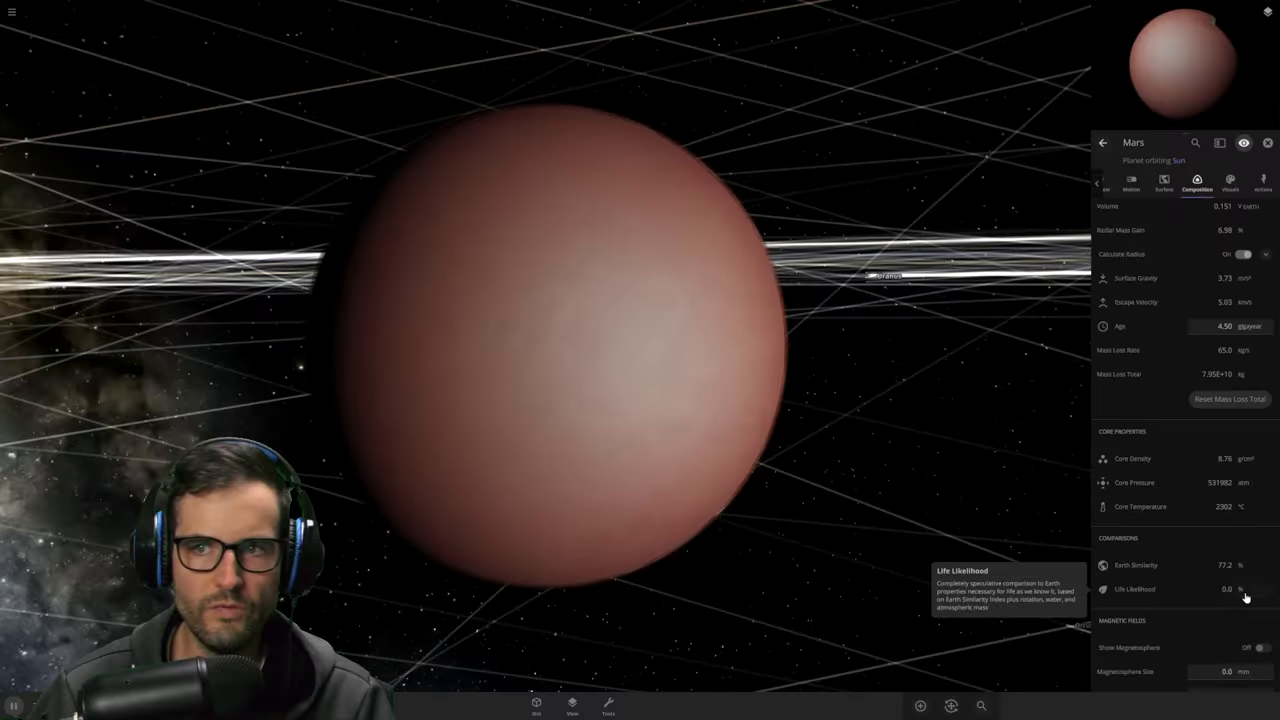
{"action": "scroll", "scroll_direction": "down", "scroll_amount": 3}
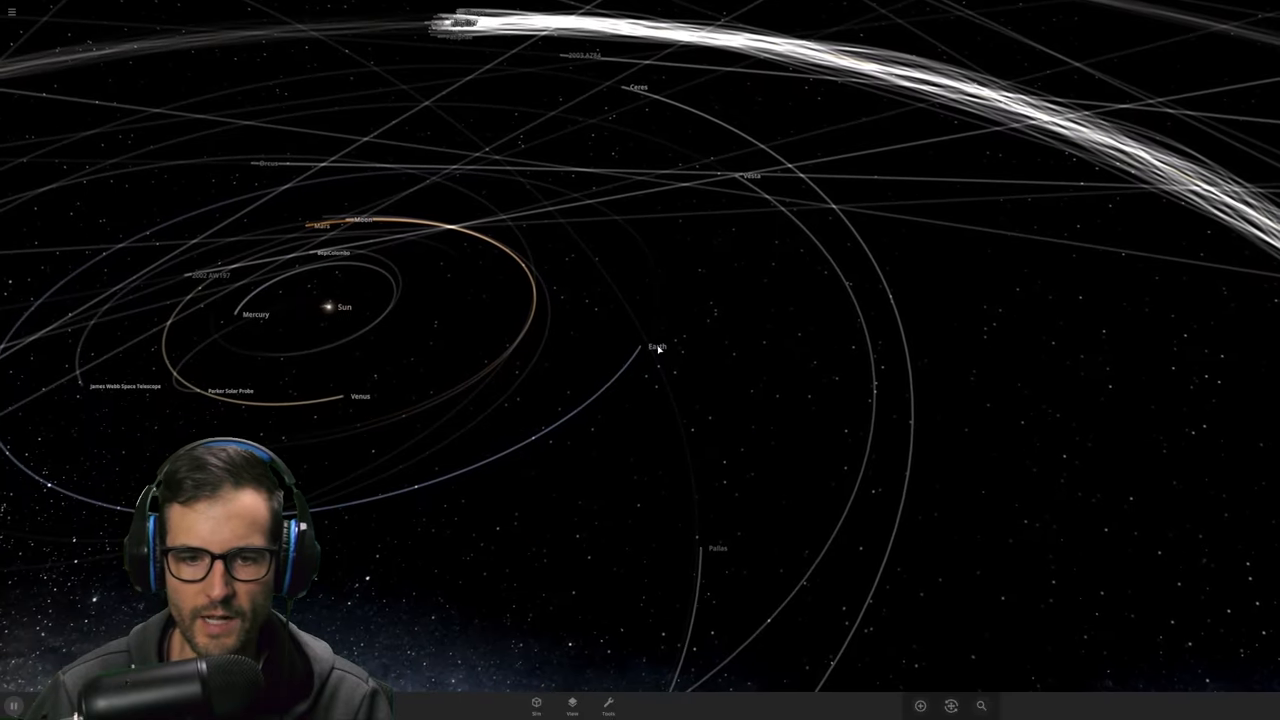
Step: Select Earth, showing 57.7% life likelihood, and move to its Surface tab
{"action": "left_click", "coordinate": [656, 346]}
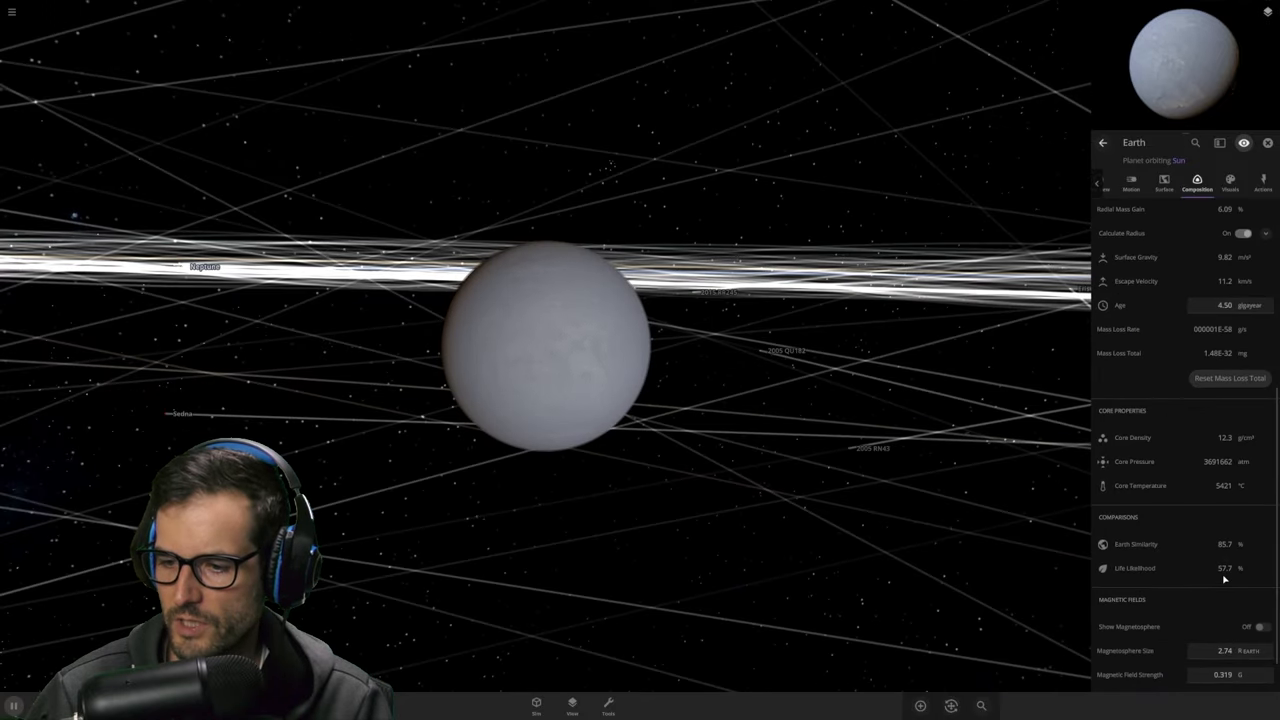
{"action": "mouse_move", "coordinate": [1224, 575]}
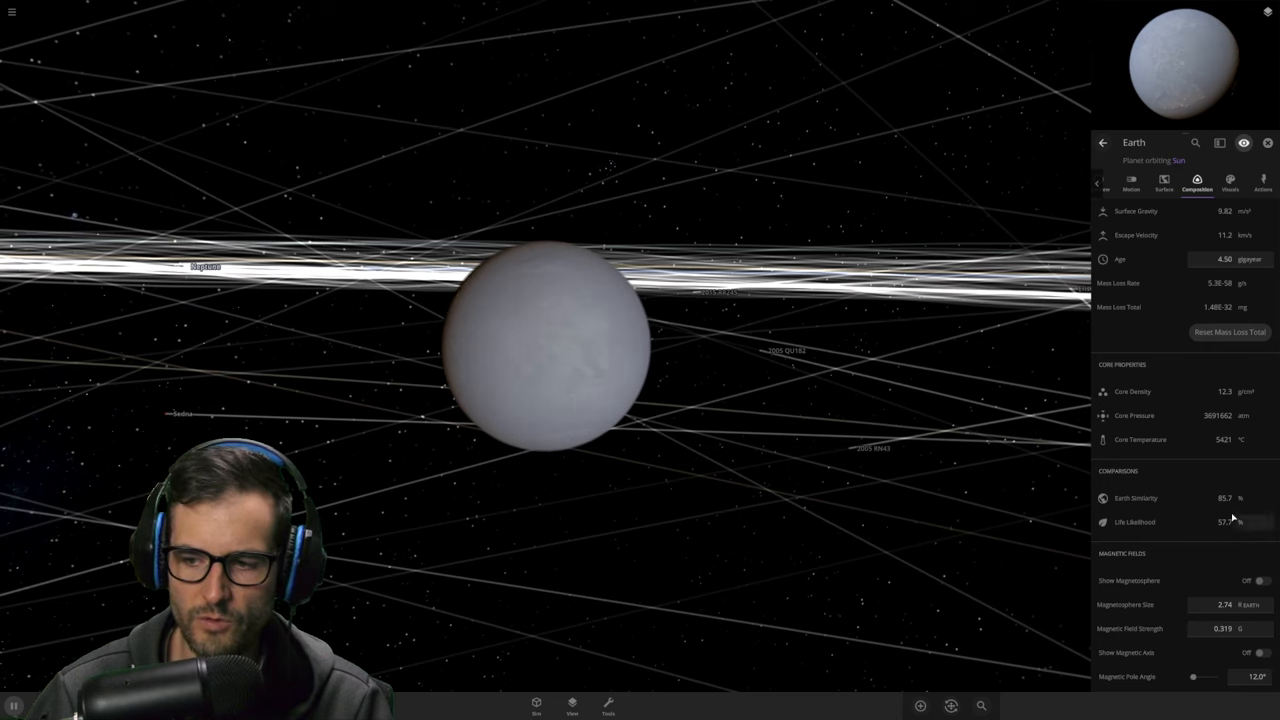
{"action": "left_click", "coordinate": [1164, 183]}
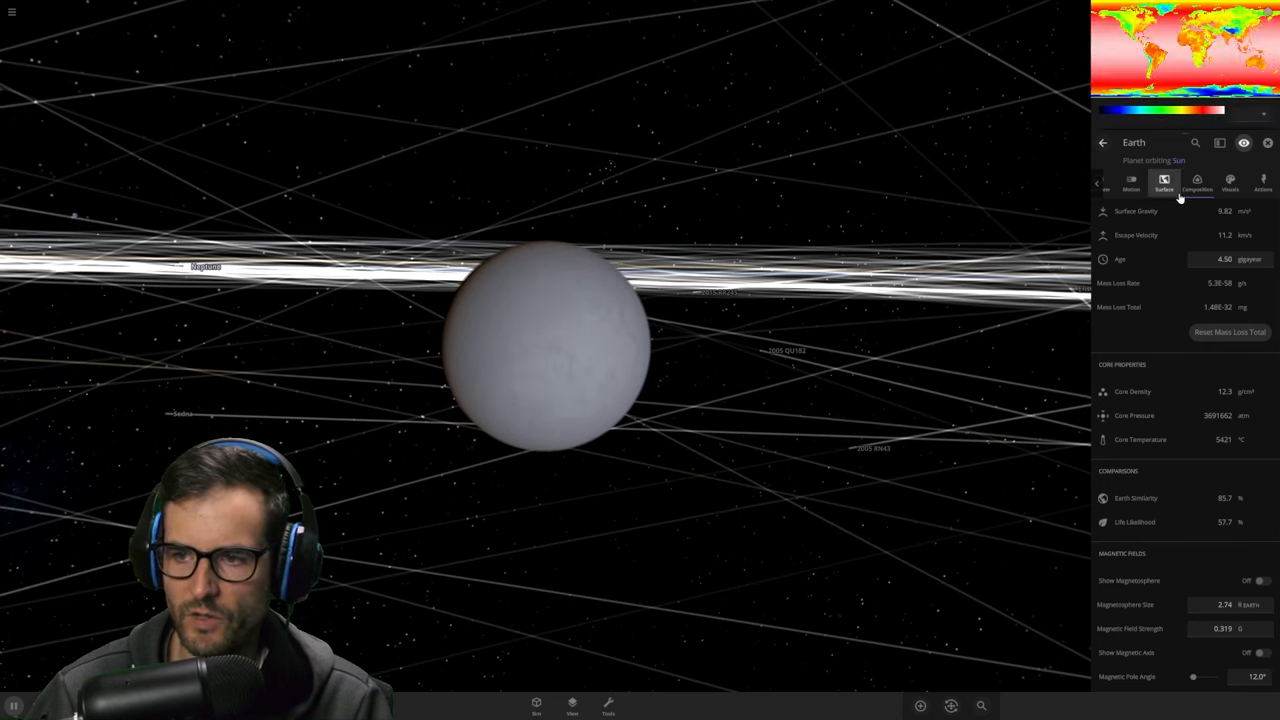
Step: Scroll Earth's Surface tab through Temperature, Water, Energy Flow and Atmosphere (2.00 Earth masses, 1.96 atm)
{"action": "left_click", "coordinate": [1163, 184]}
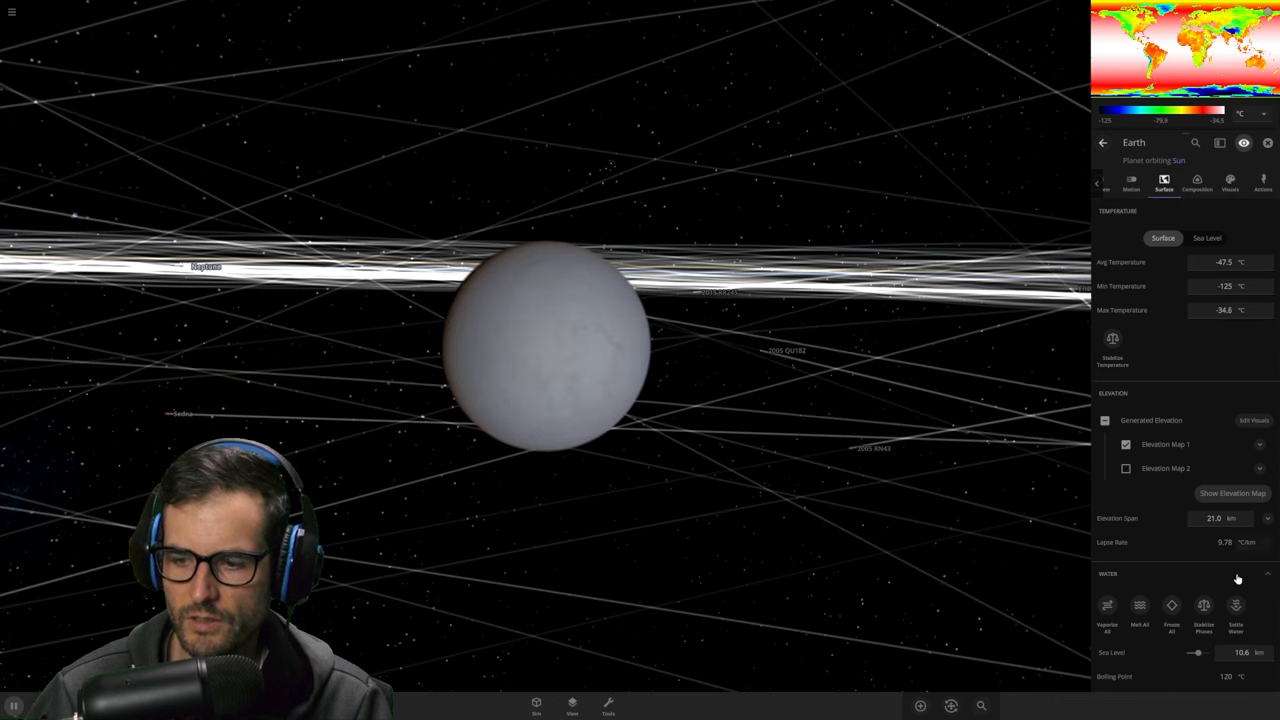
{"action": "scroll", "scroll_direction": "down", "scroll_amount": 3}
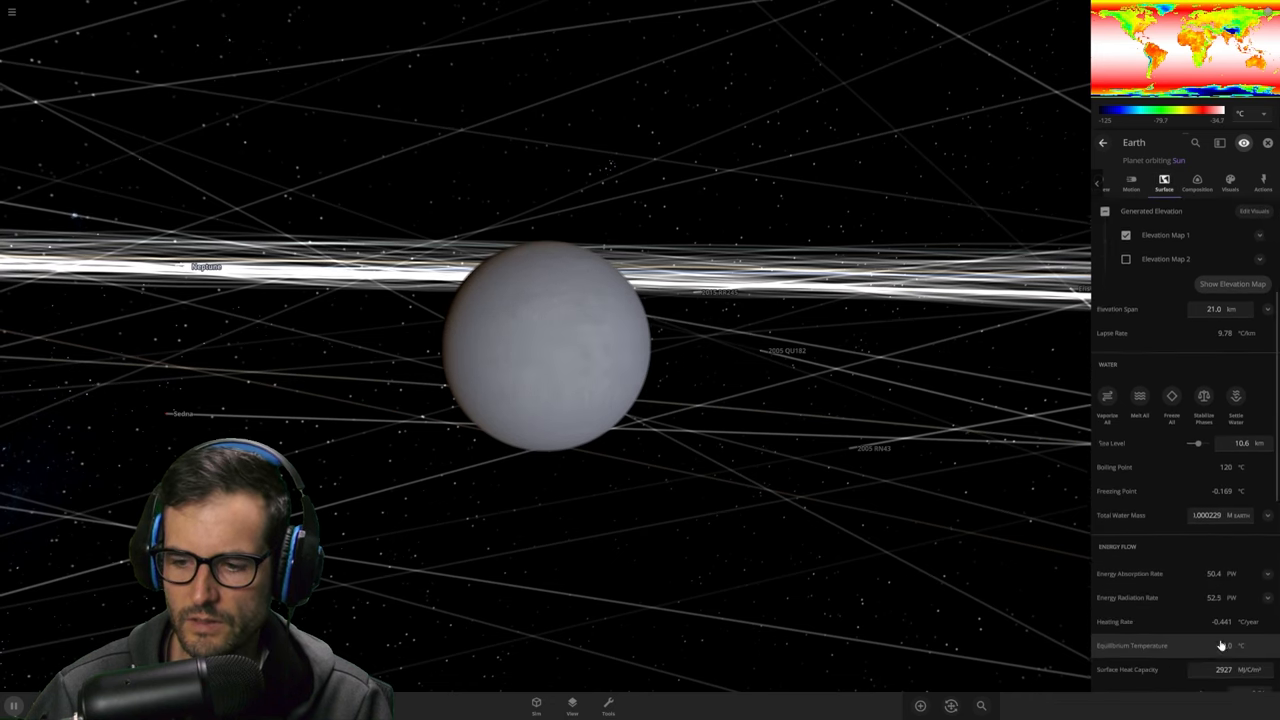
{"action": "scroll", "scroll_direction": "down", "scroll_amount": 3}
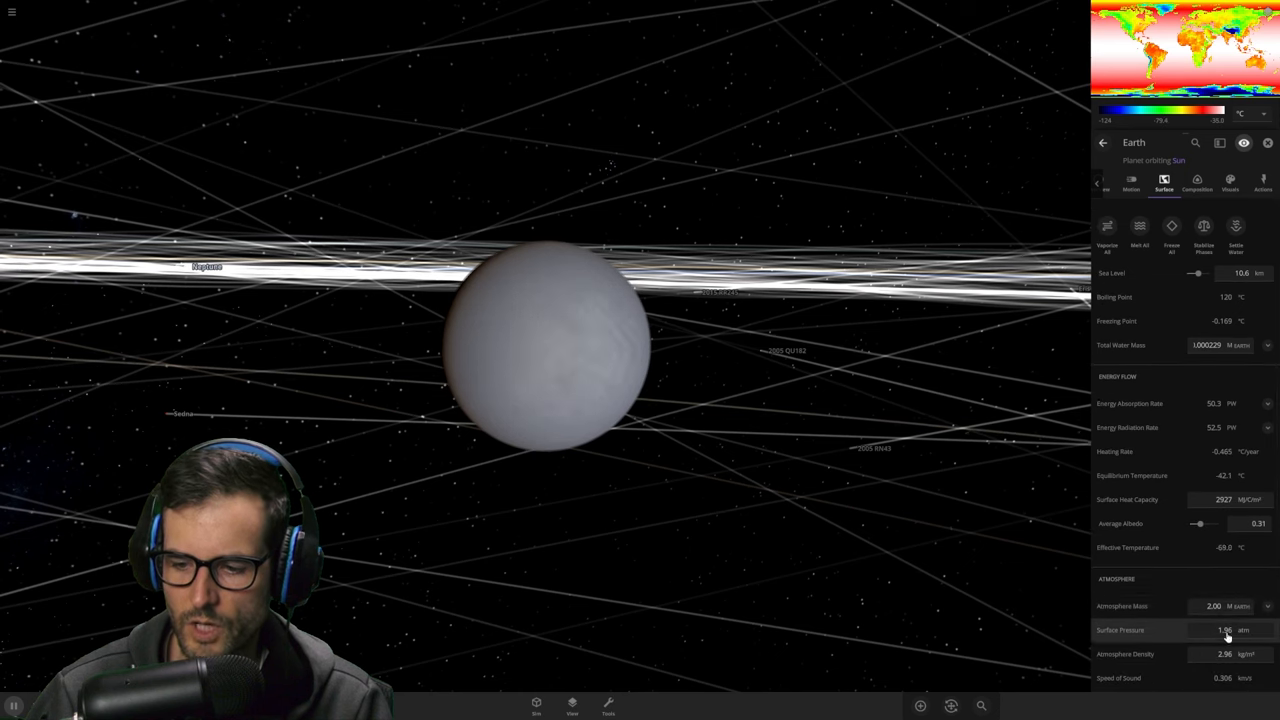
{"action": "scroll", "scroll_direction": "down", "scroll_amount": 3}
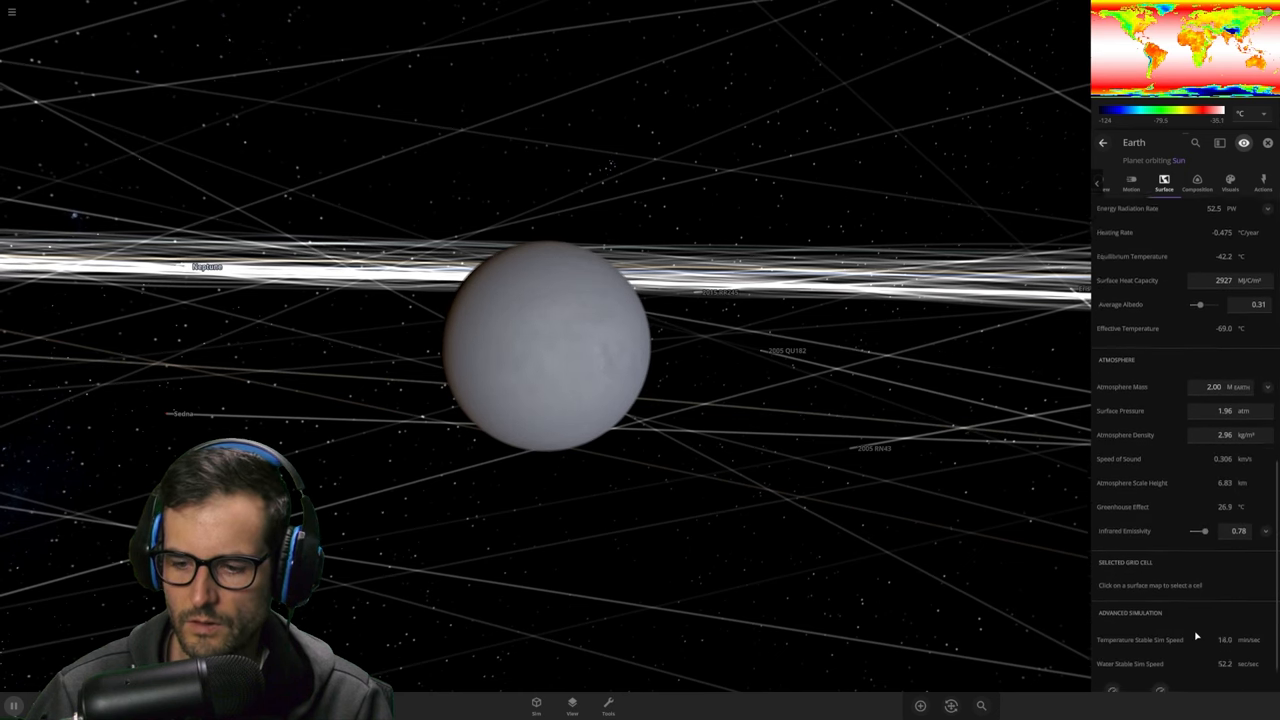
{"action": "scroll", "scroll_direction": "down", "scroll_amount": 3}
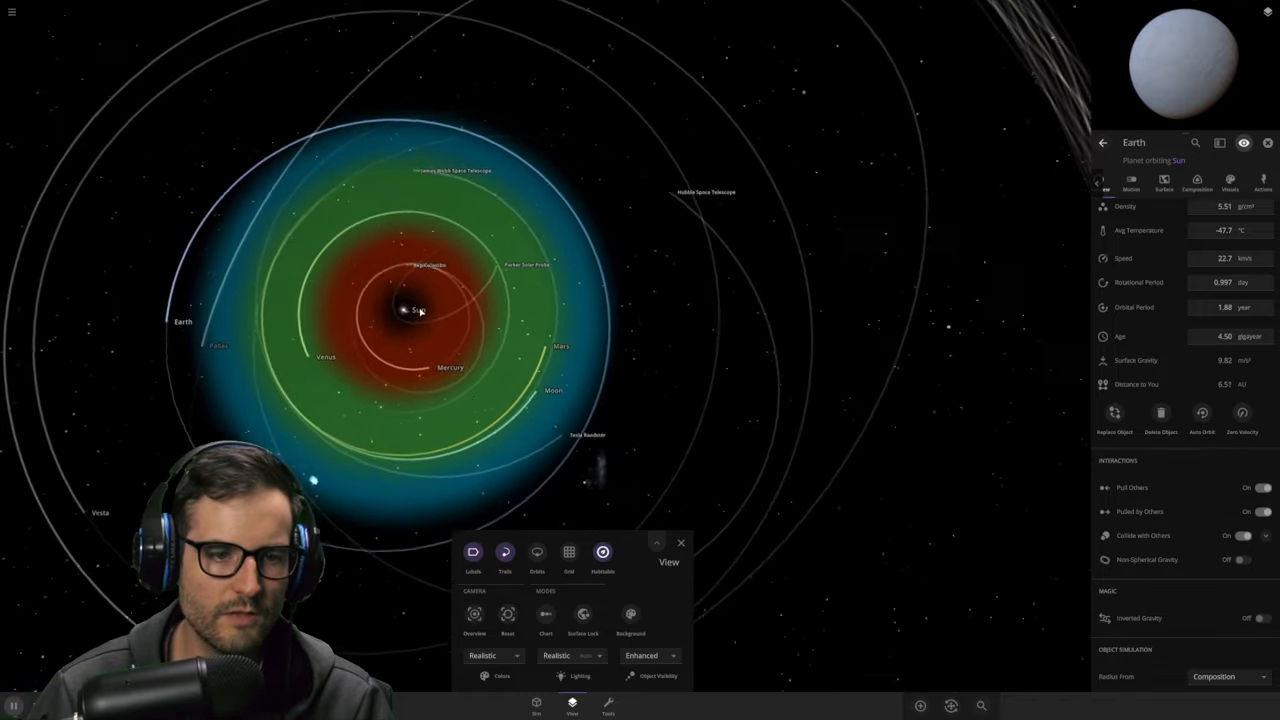
Step: Orbit the camera around the Sun's habitable zone, with Mars inside and Earth beyond
{"action": "left_click_drag", "start_coordinate": [420, 310], "coordinate": [600, 485]}
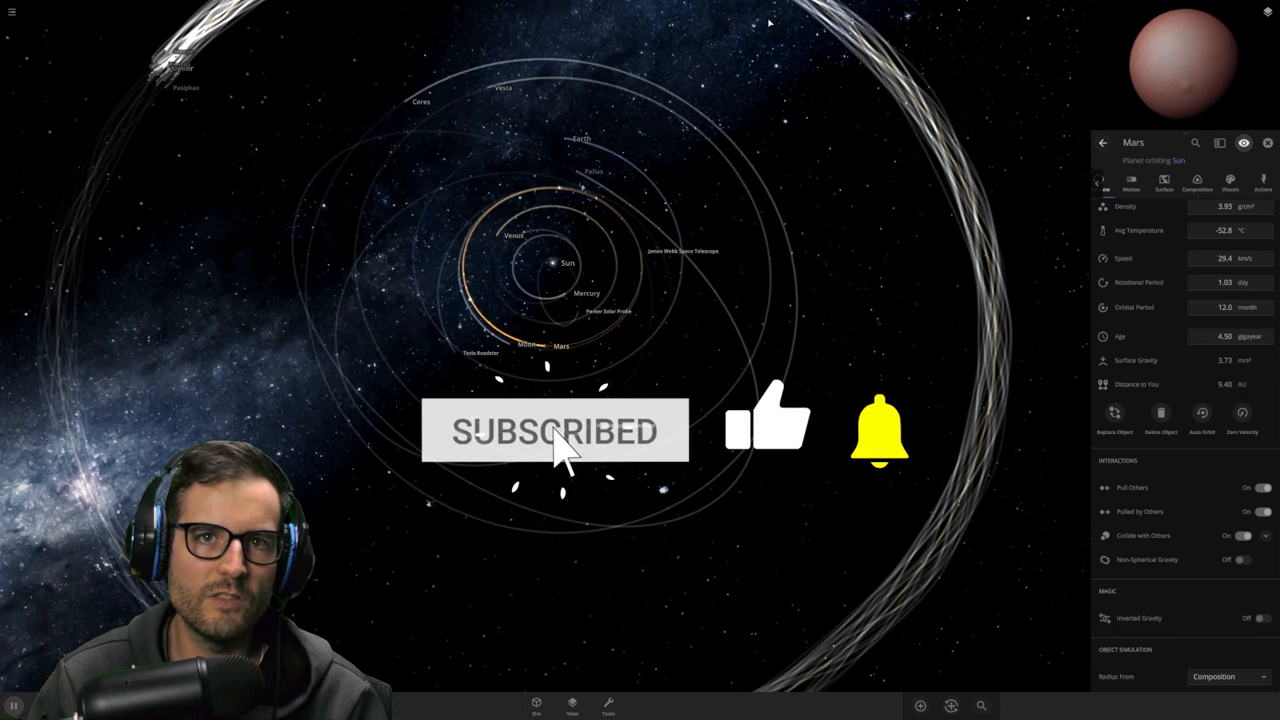
Step: Select Mars to show its General properties reading −52.8 °C average temperature
{"action": "left_click", "coordinate": [878, 432]}
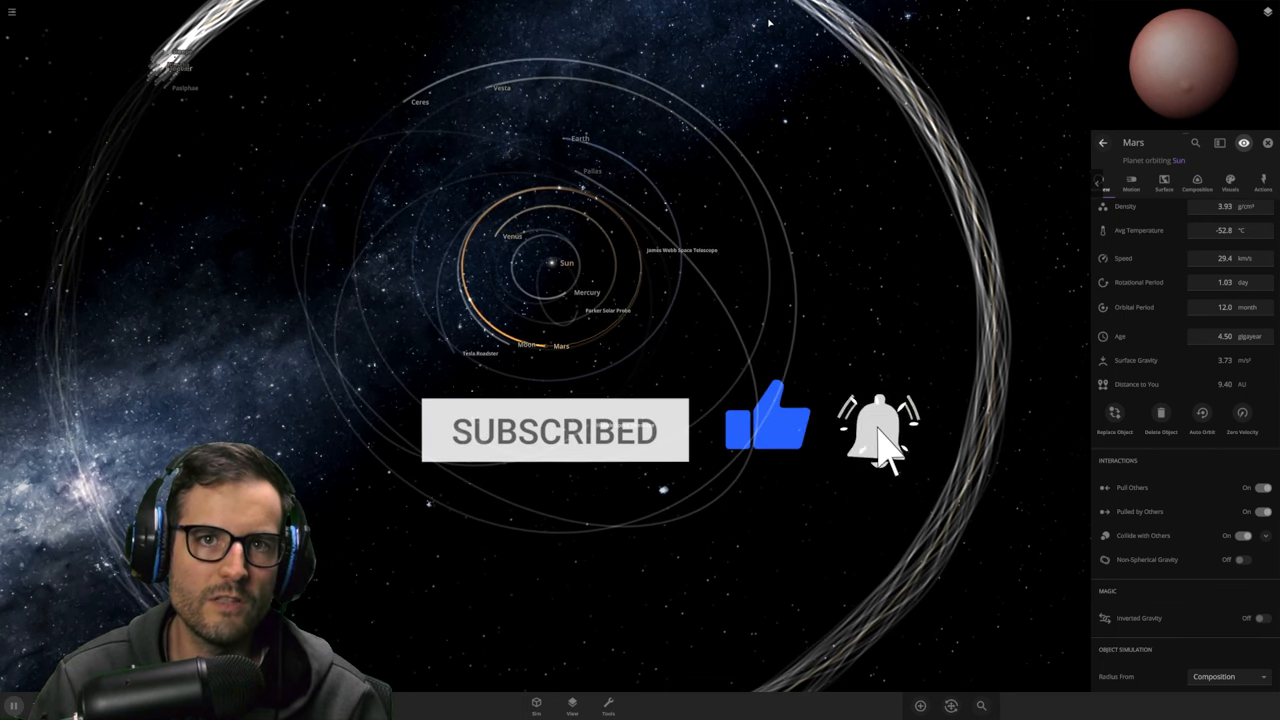